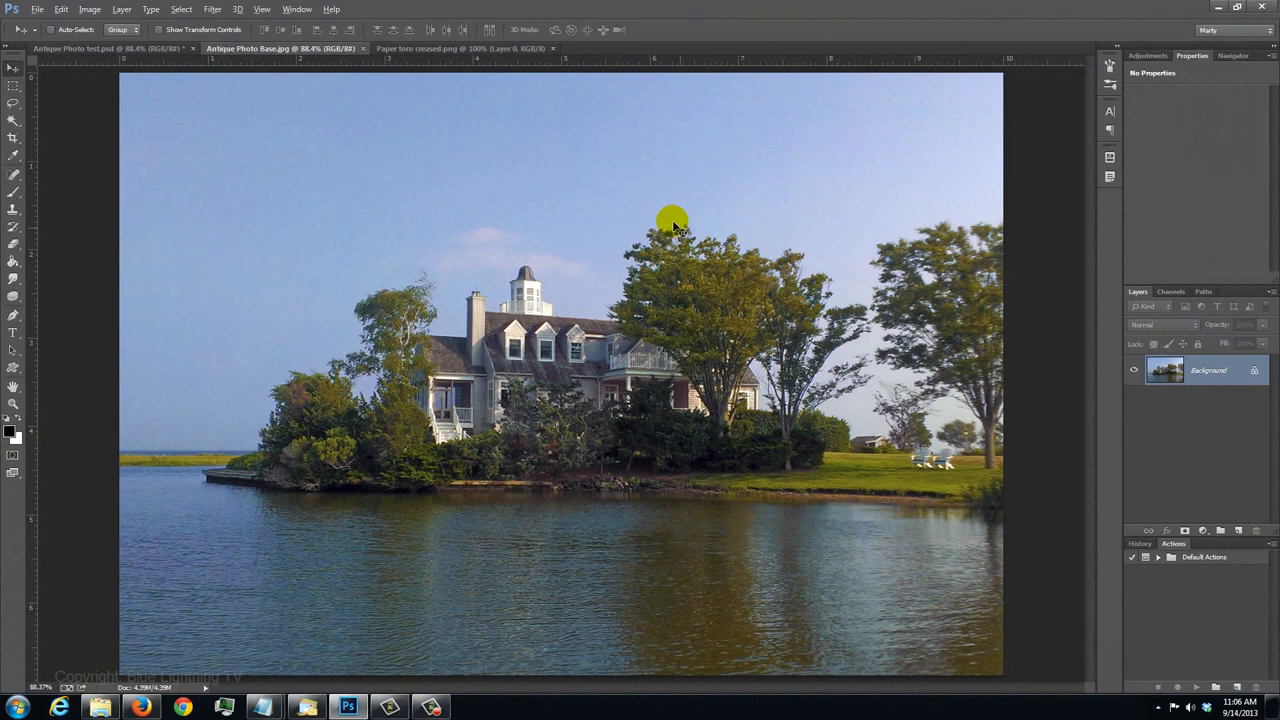
Glance at the torn paper texture document, then duplicate the lake-house photo onto a new layer
click(430, 48)
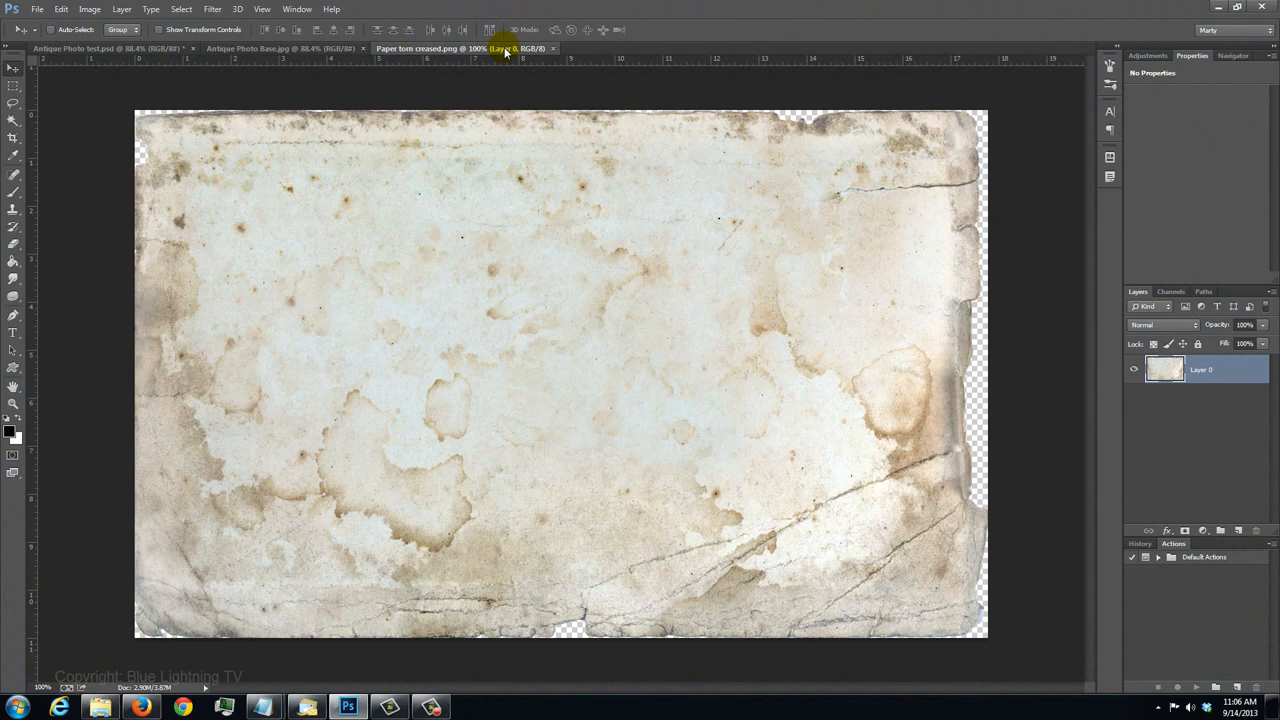
mouse_move(340, 52)
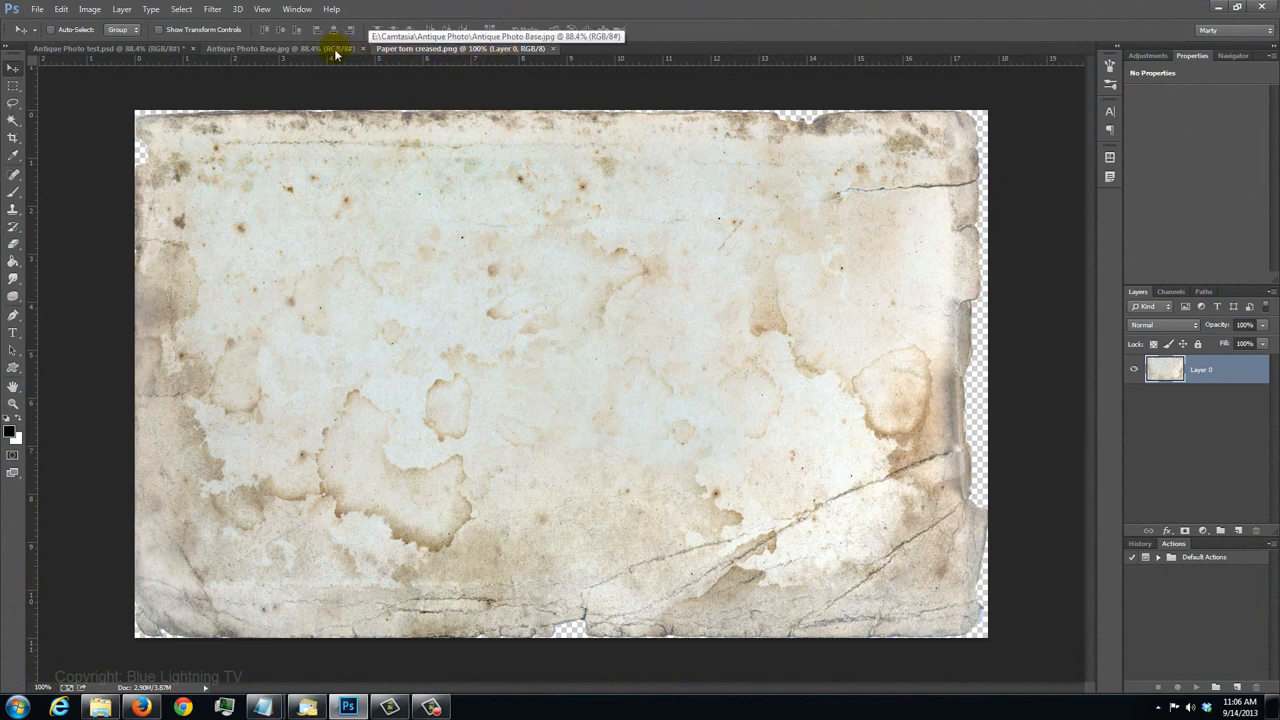
click(280, 48)
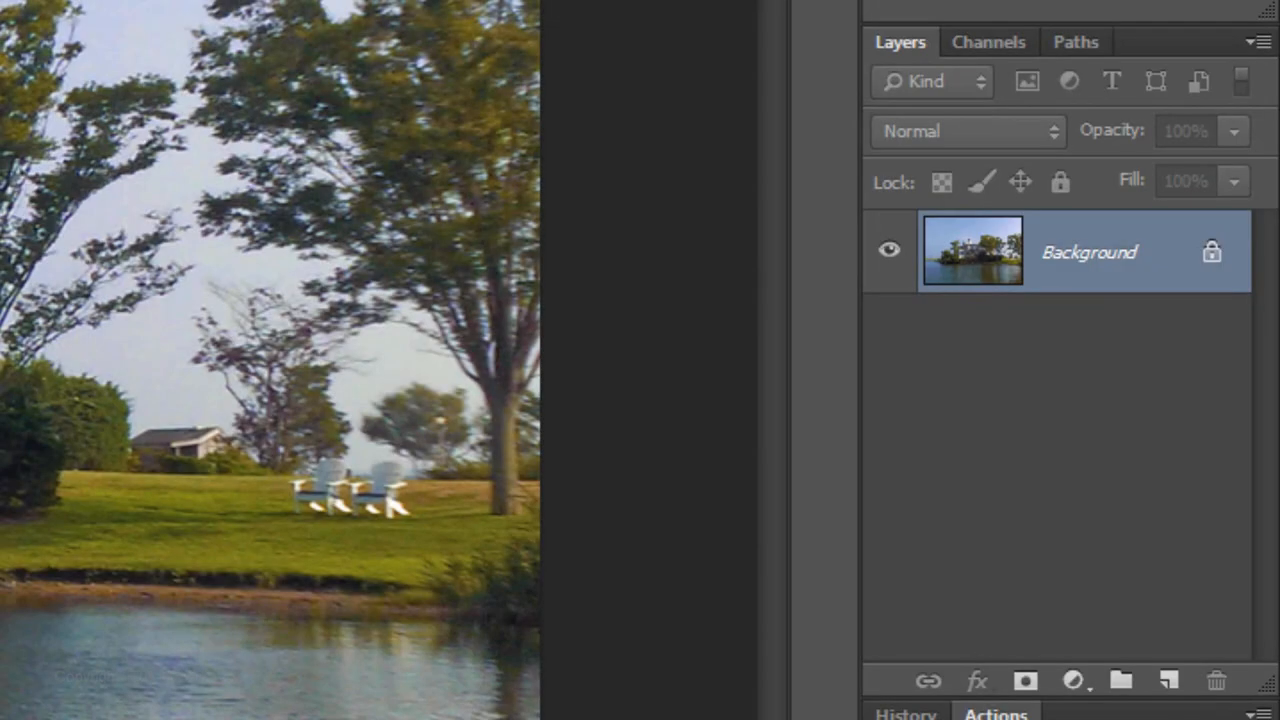
key(Ctrl+J)
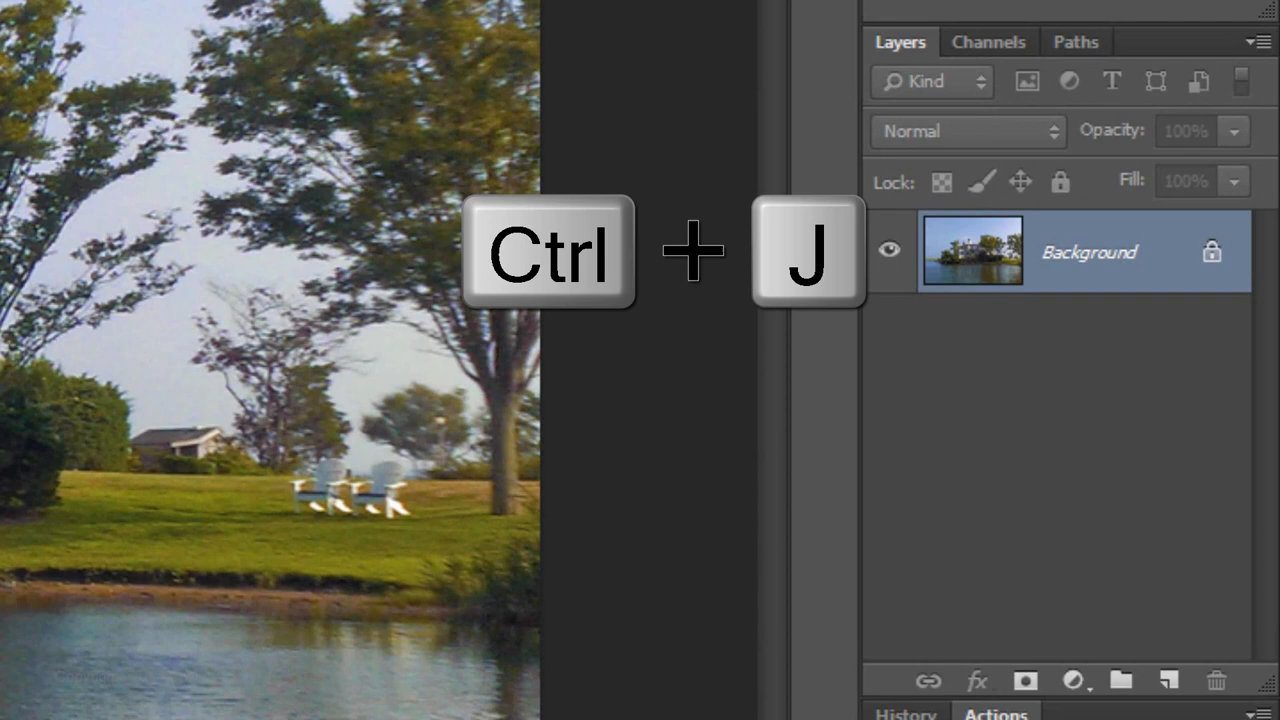
key(Ctrl+j)
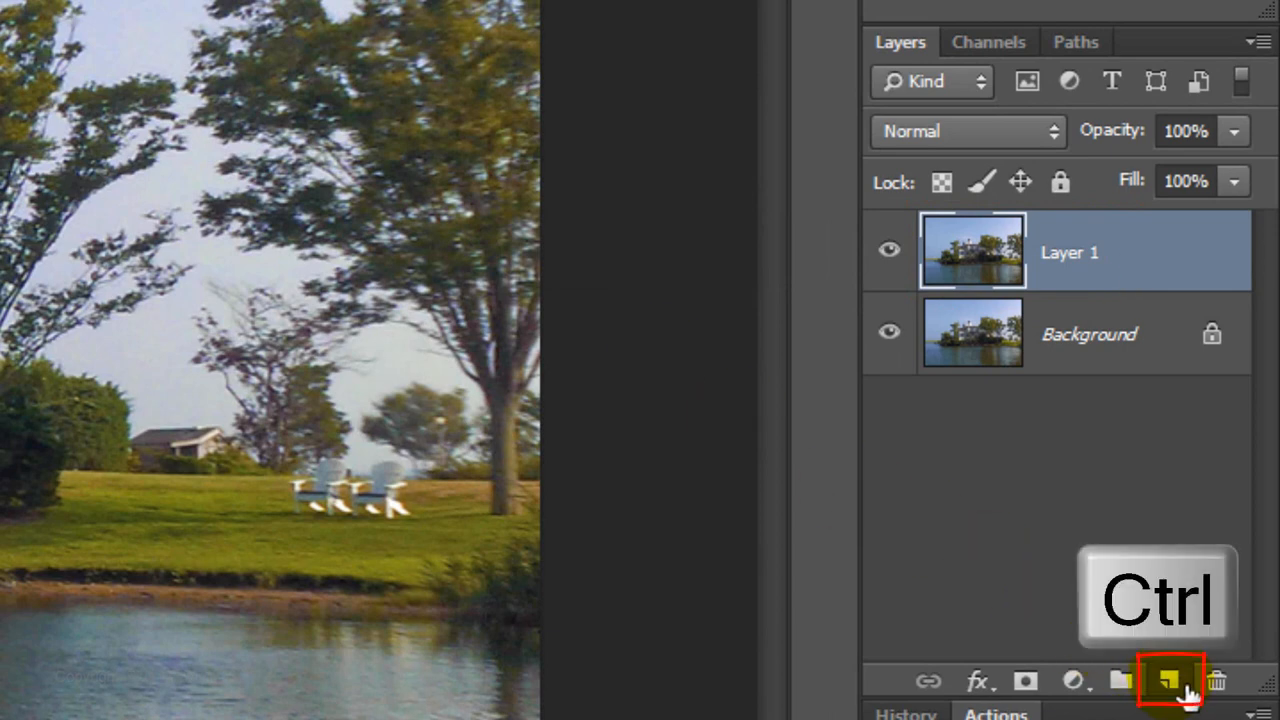
Add an empty layer beneath the copy and fill it with light grey (B 90%, e5e5e5)
click(1162, 680)
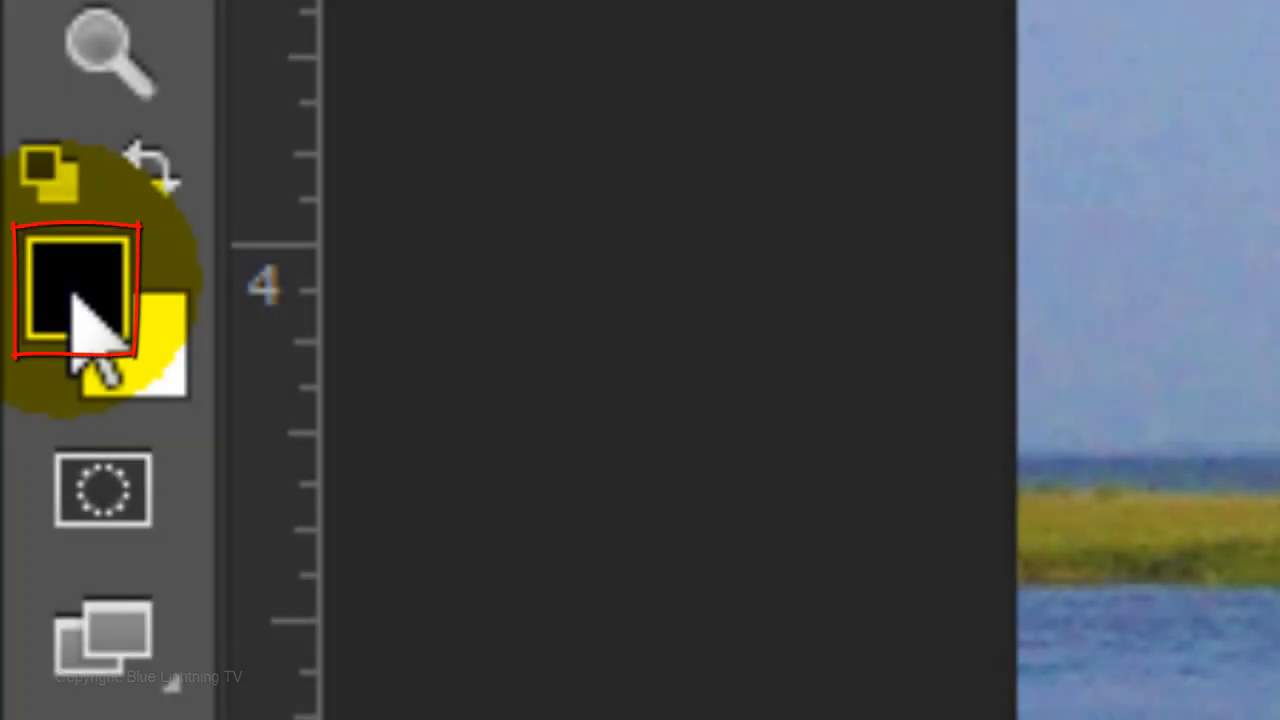
click(77, 290)
text(90)
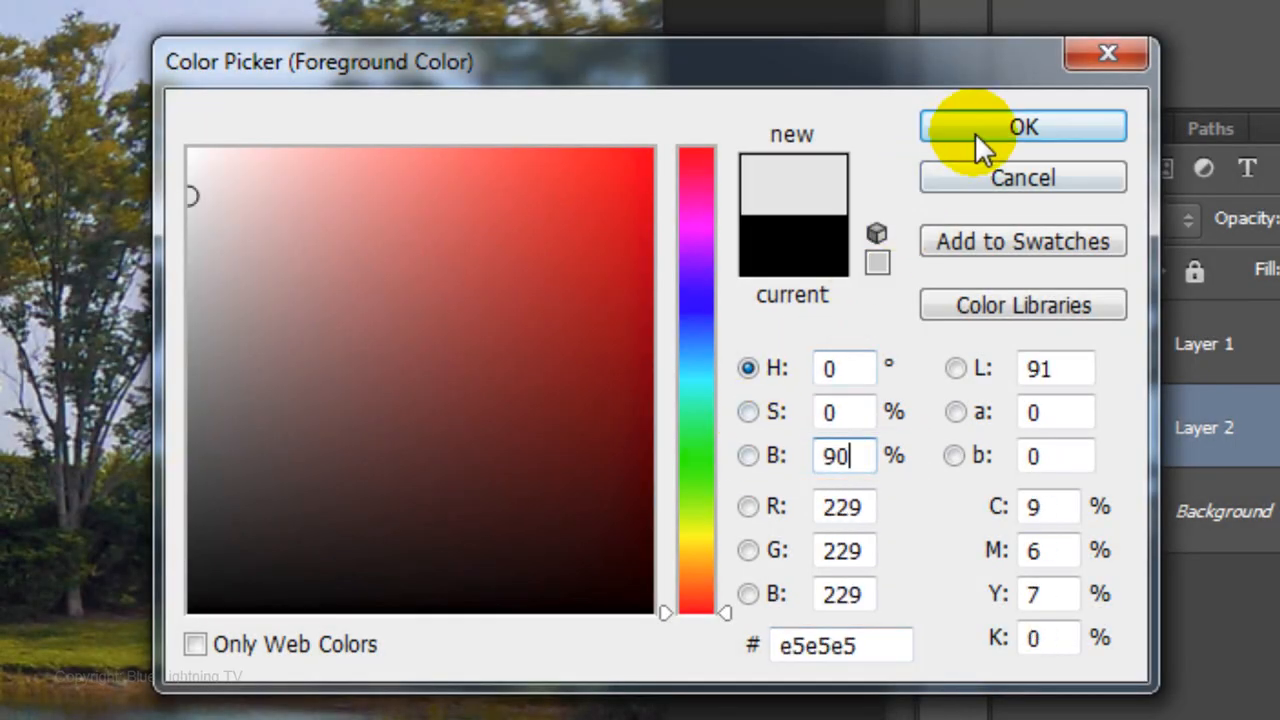
click(1029, 126)
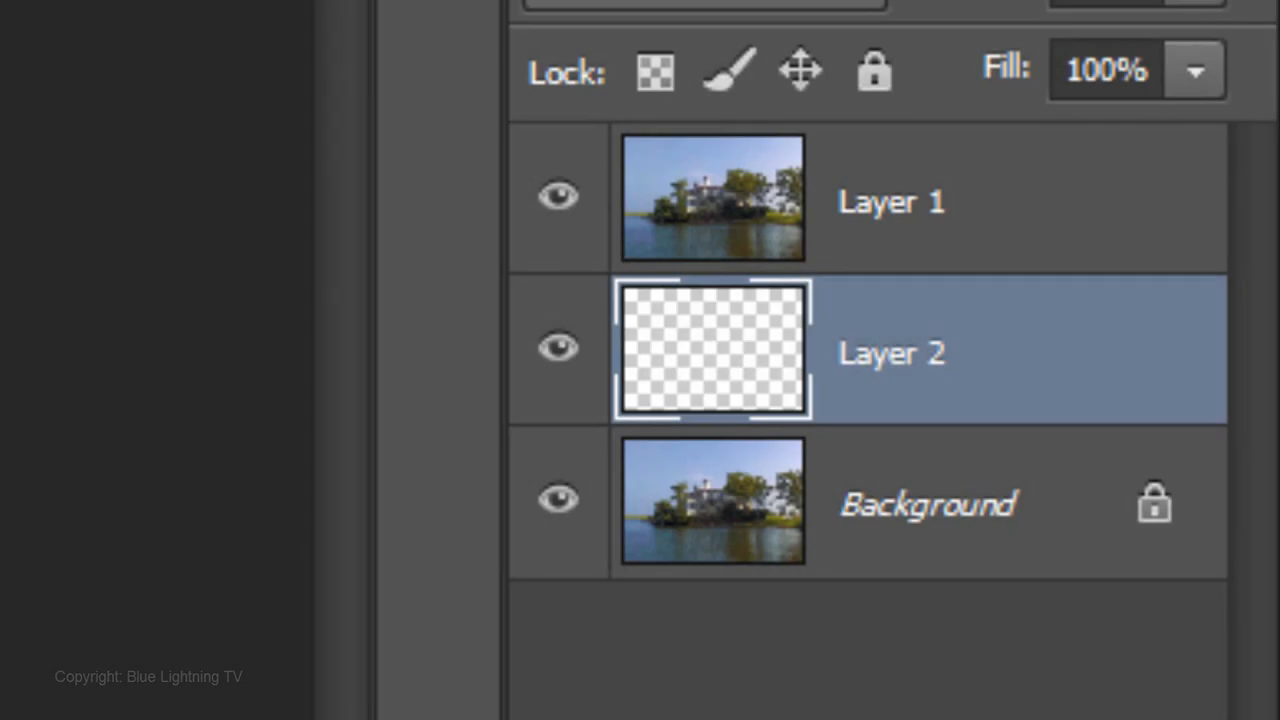
key(Alt+Delete)
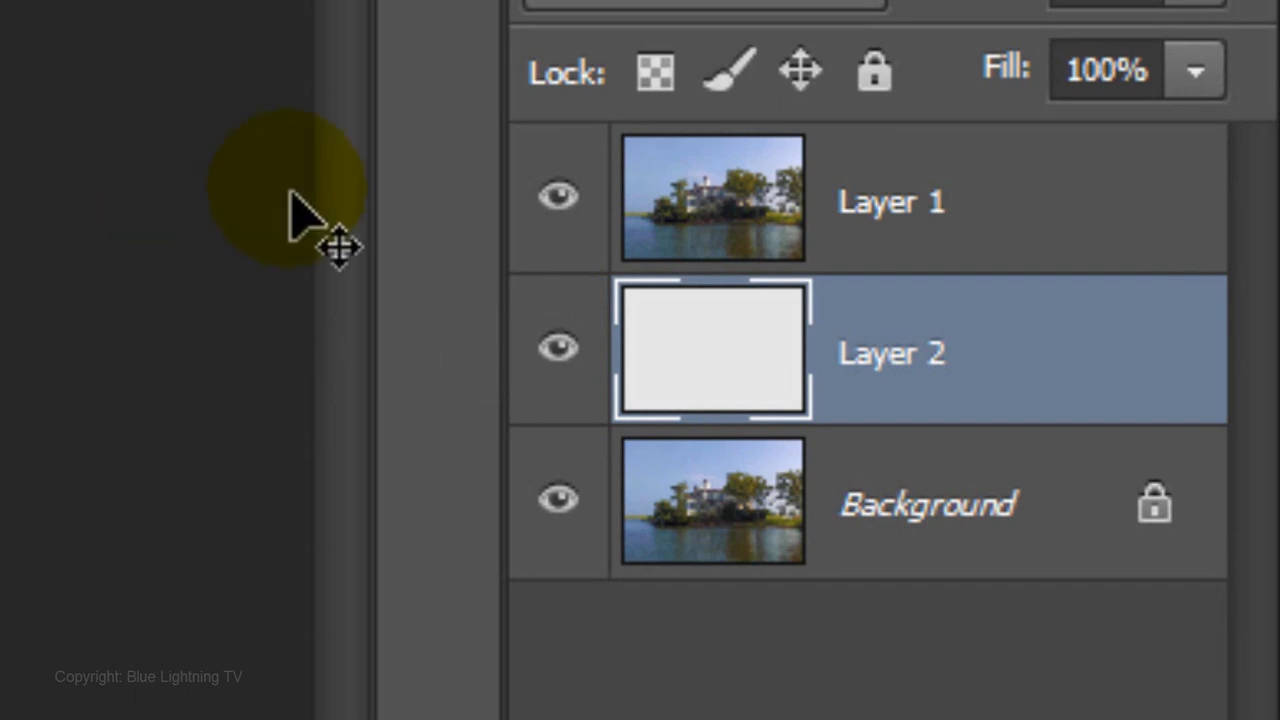
Rename the photo copy layer BASE and apply a Diffuse Glow from the Filter Gallery
click(712, 200)
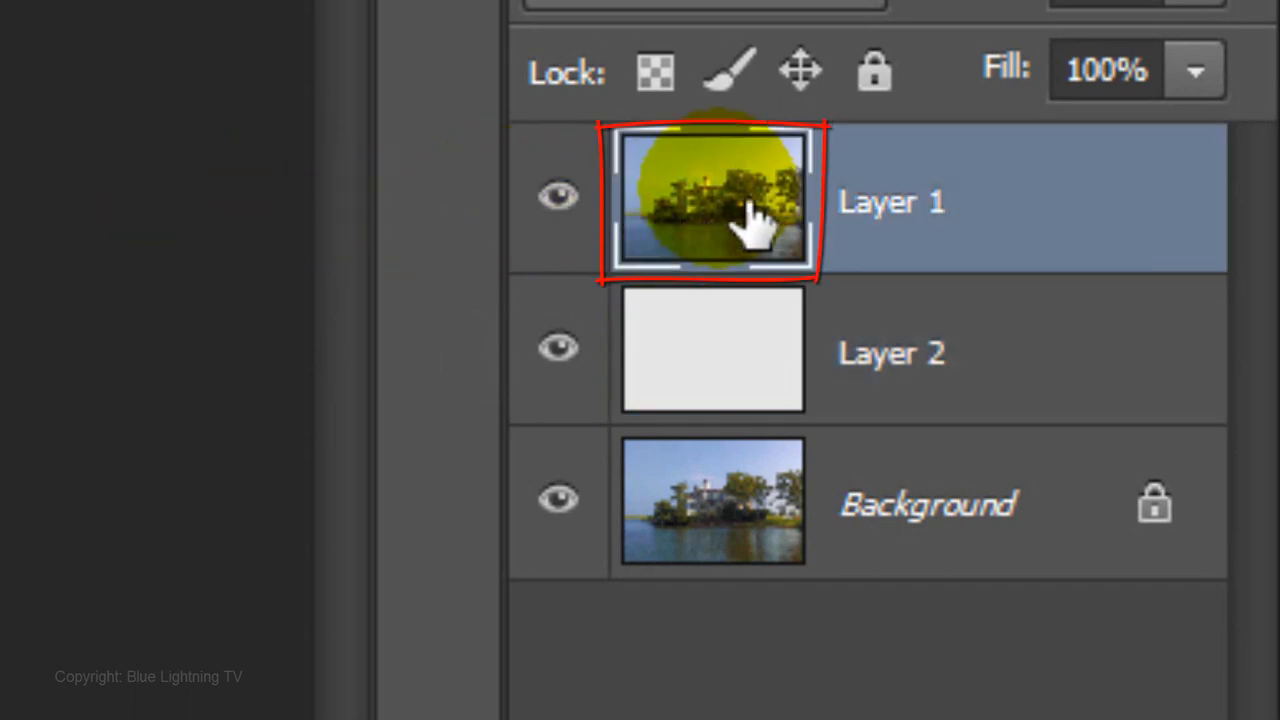
double_click(892, 202)
text(BASE)
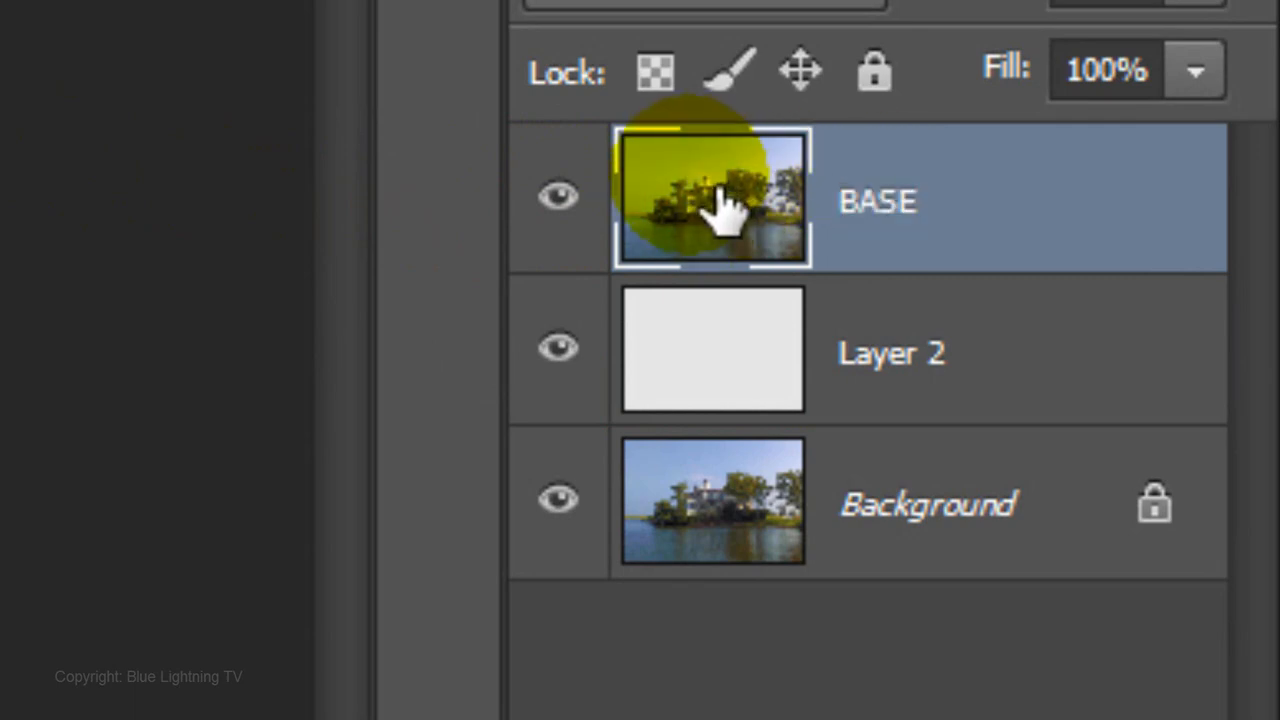
click(430, 33)
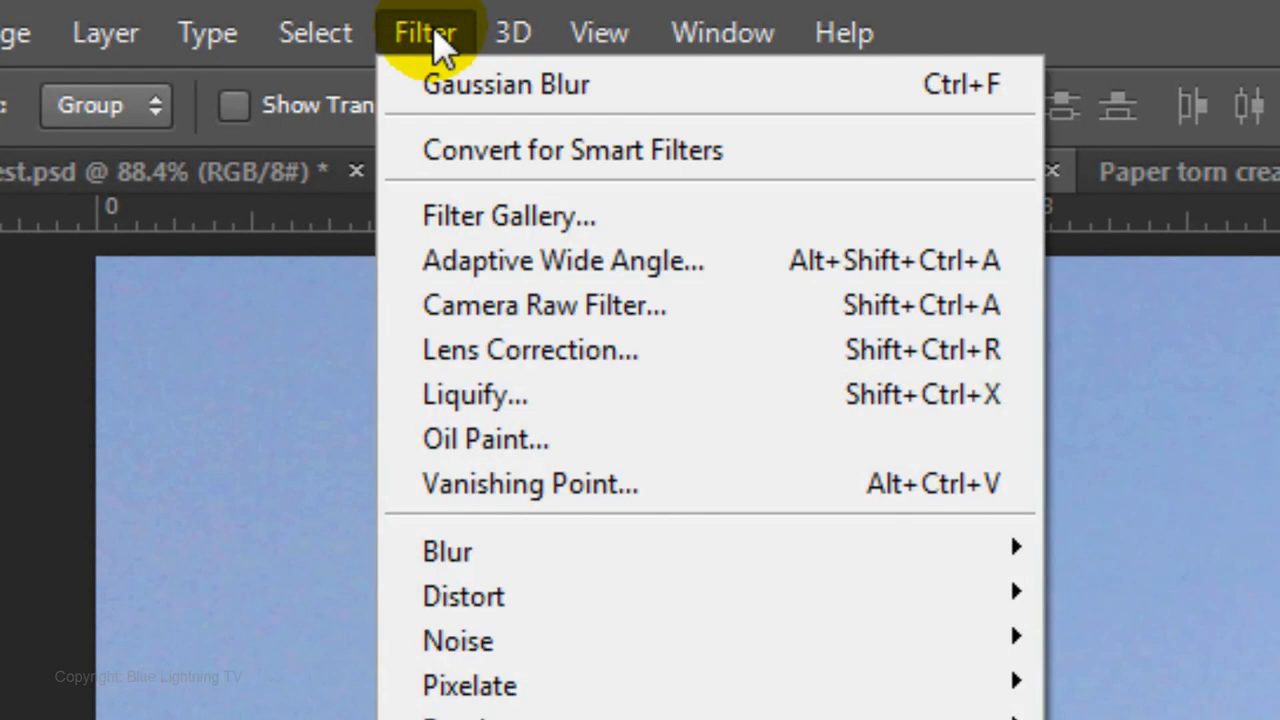
click(504, 215)
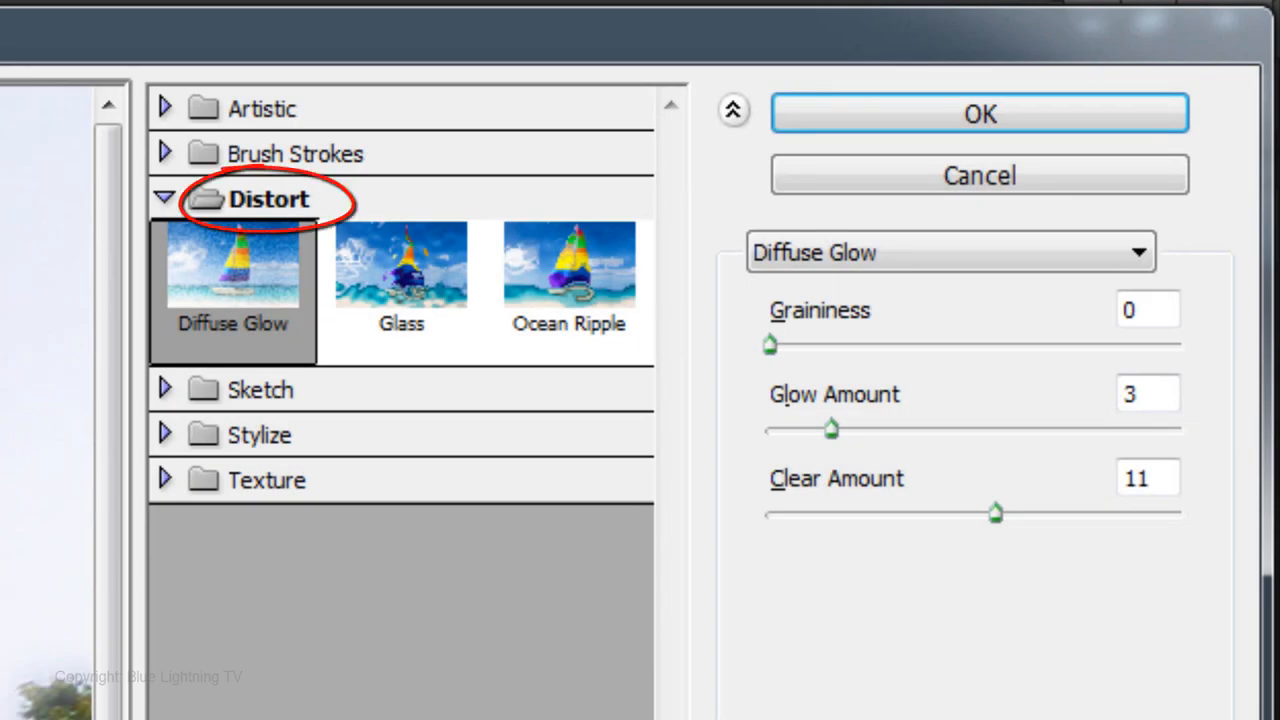
click(233, 270)
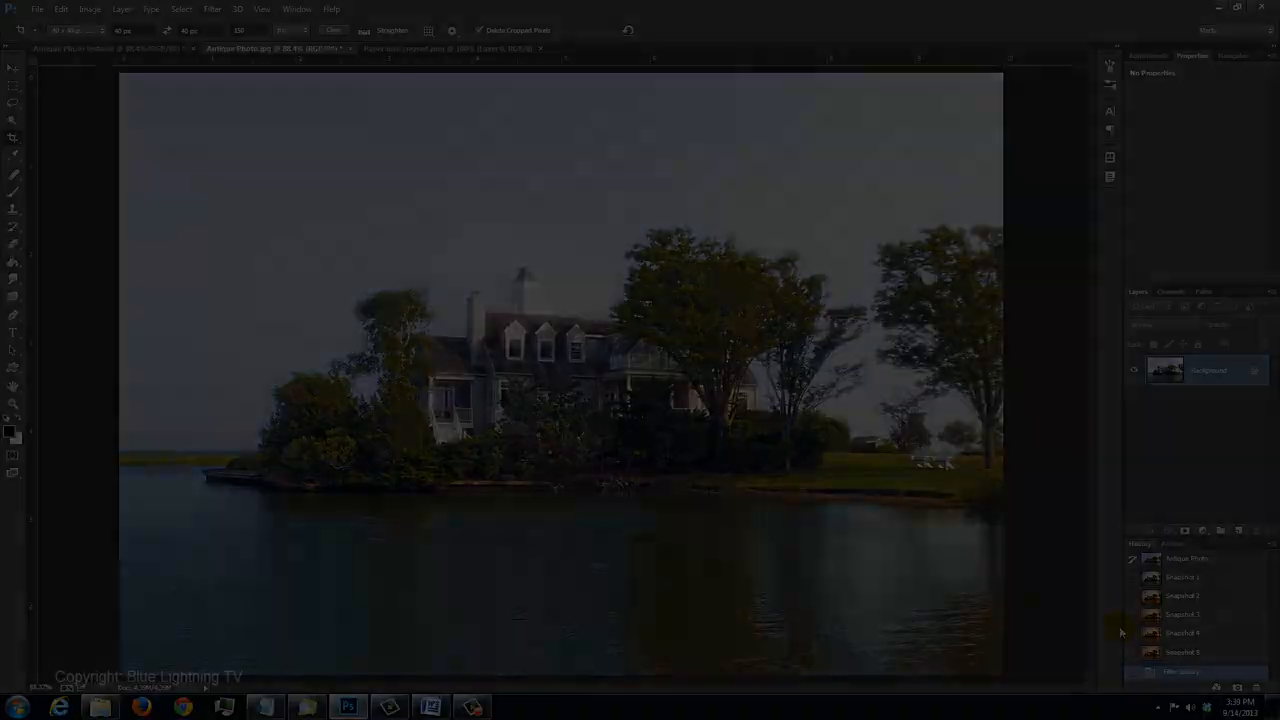
Apply Lens Correction with Custom Vignette Amount -100 to darken the BASE photo's edges
click(551, 25)
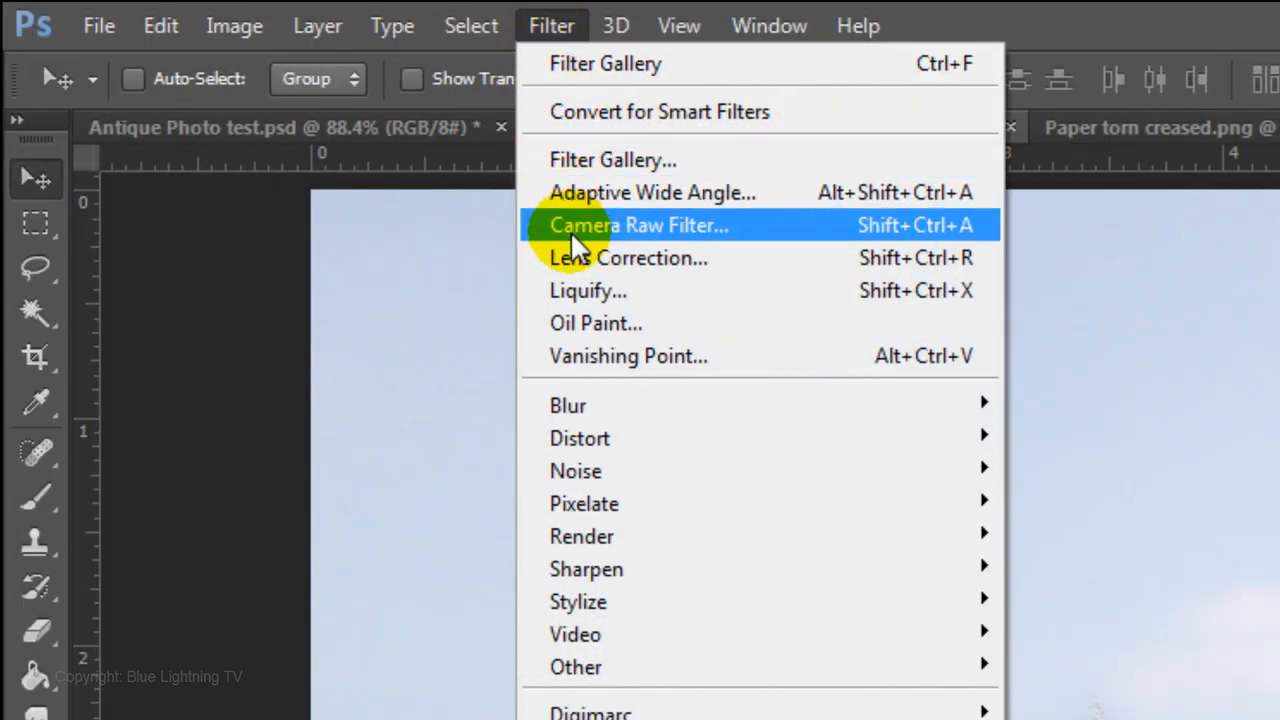
click(626, 257)
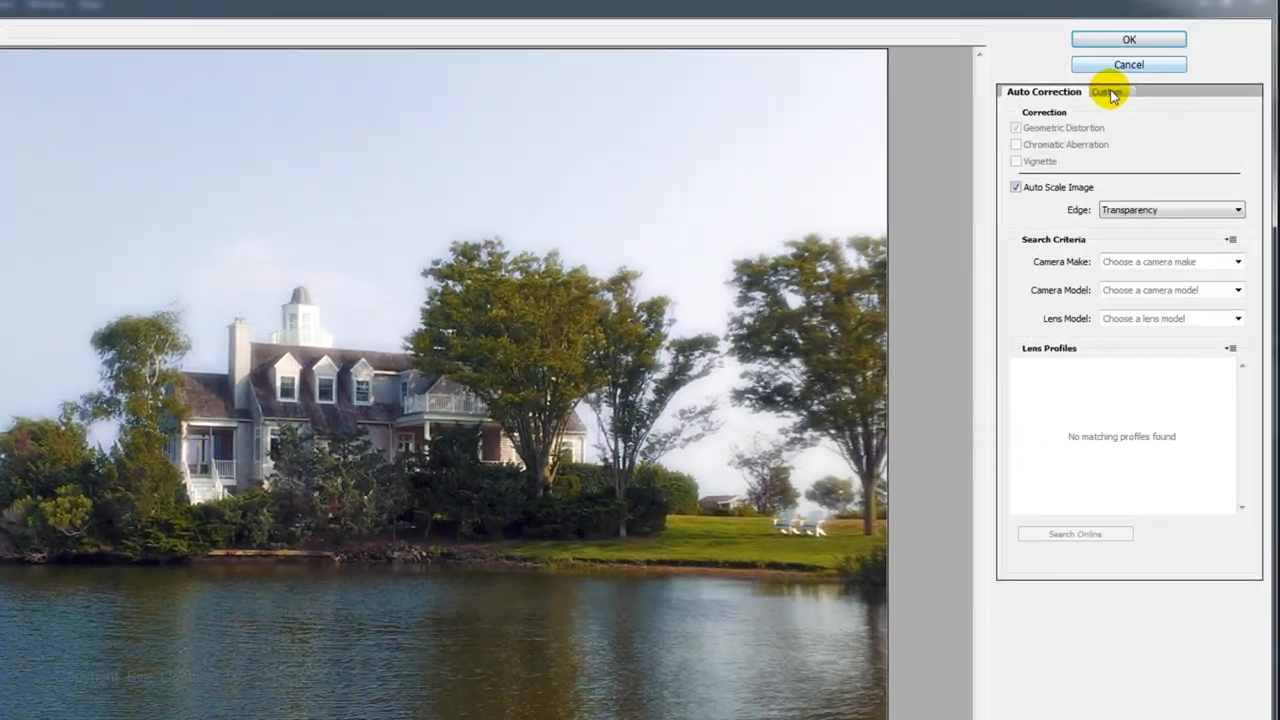
click(1112, 92)
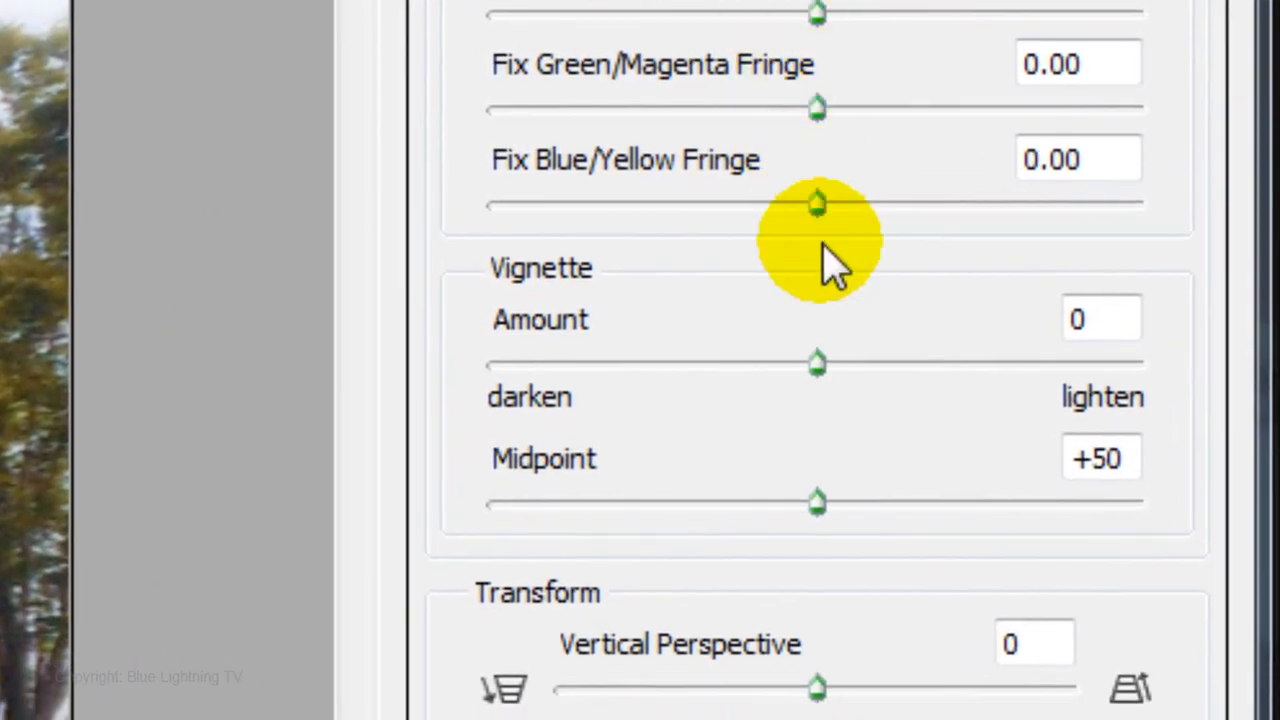
drag(816, 362, 635, 362)
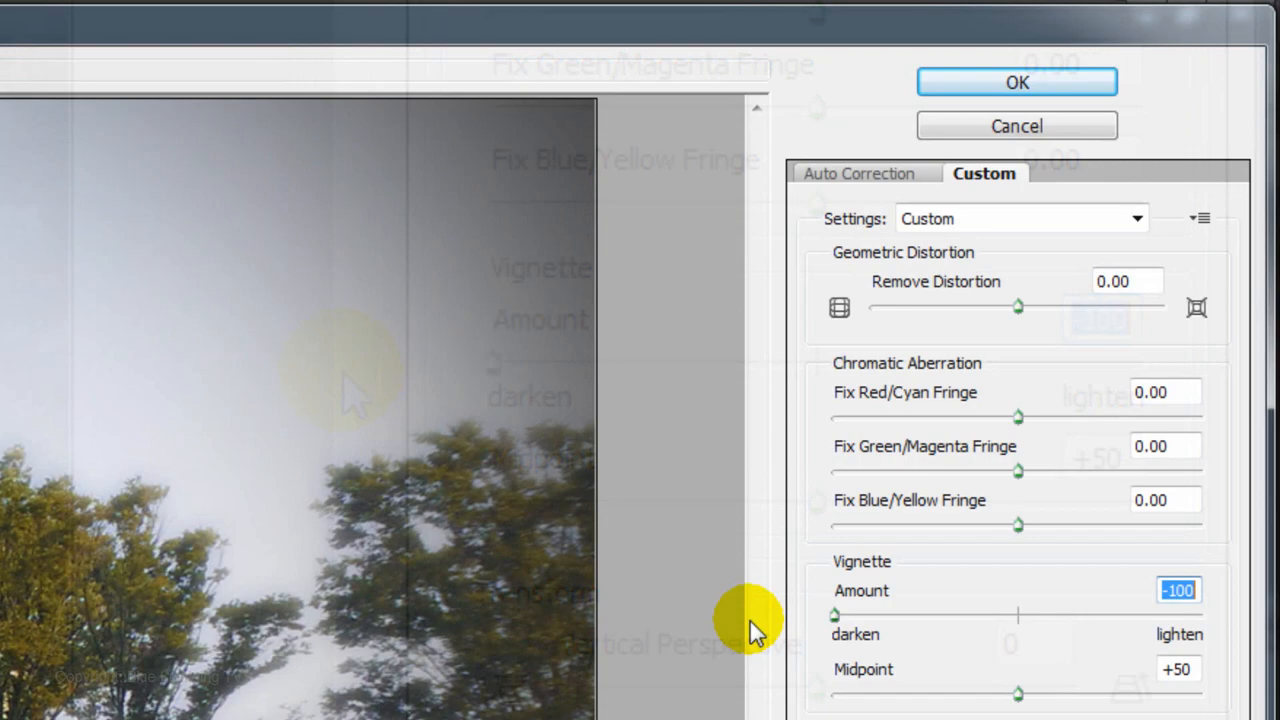
click(1018, 82)
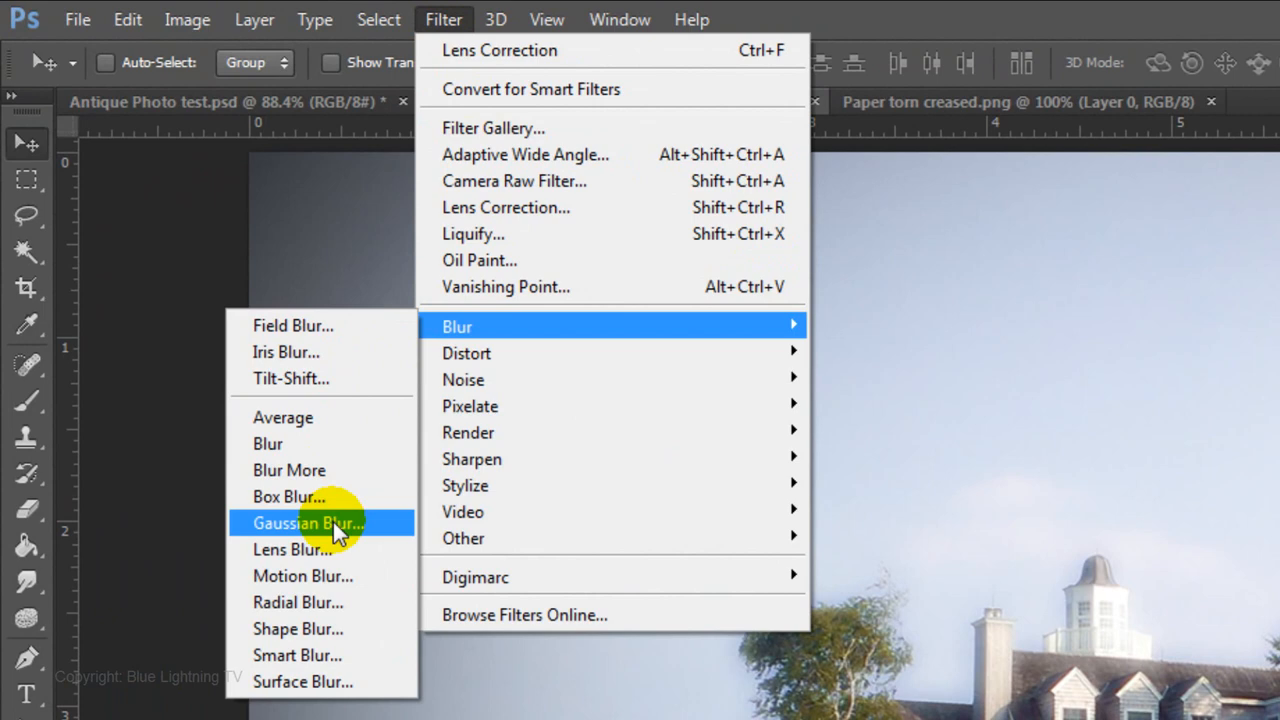
Apply a 0.5-pixel Gaussian Blur to the BASE layer
click(308, 523)
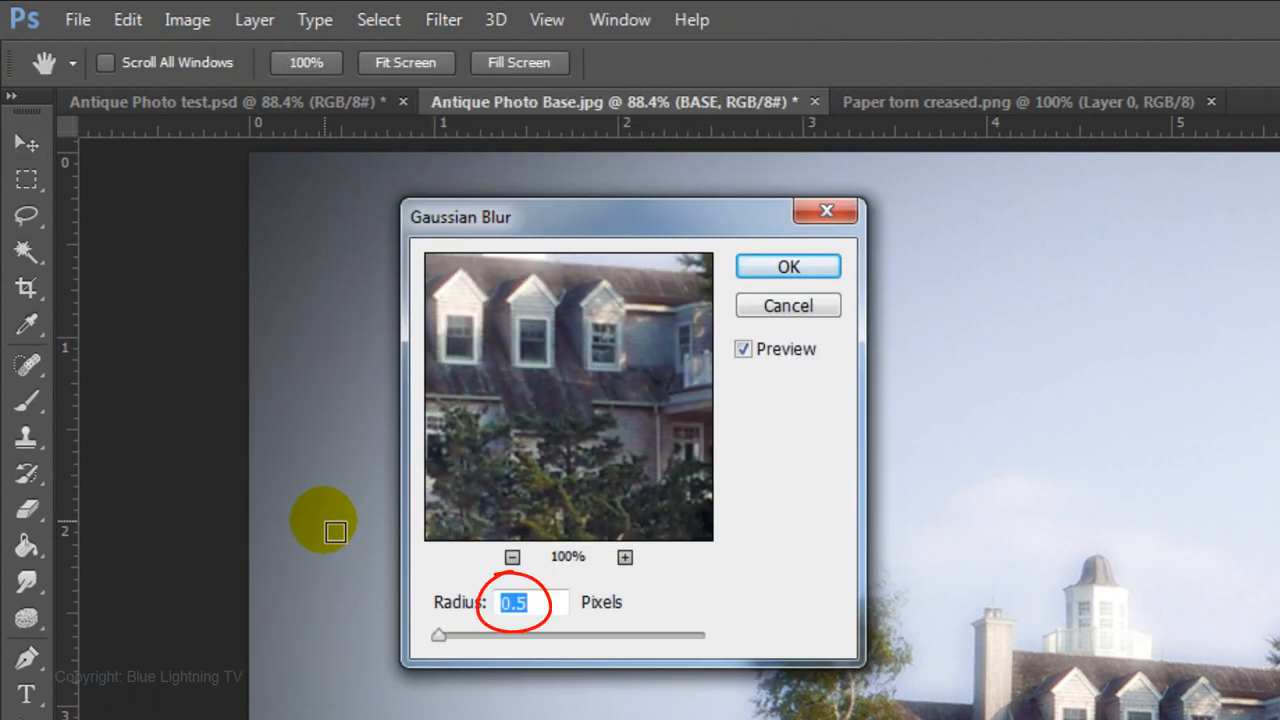
click(787, 266)
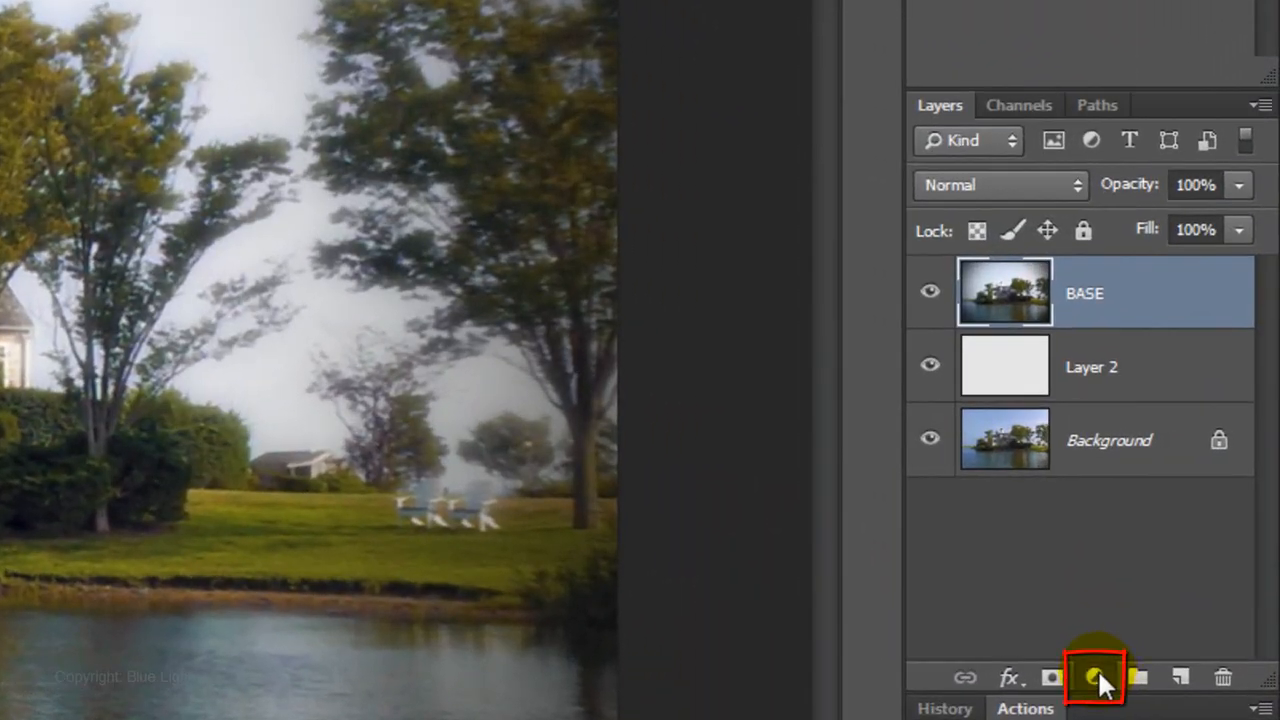
Add a clipped Brightness/Contrast adjustment above BASE with brightness -10 and contrast -42
click(1126, 662)
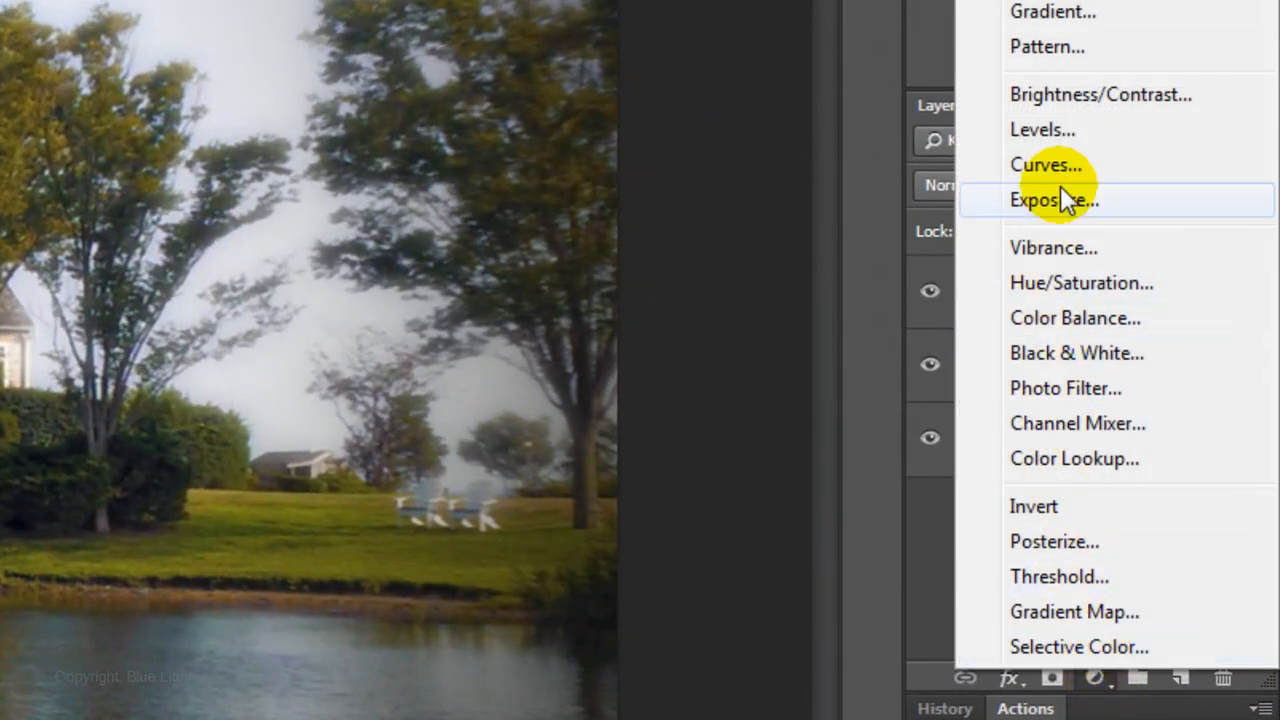
mouse_move(1085, 105)
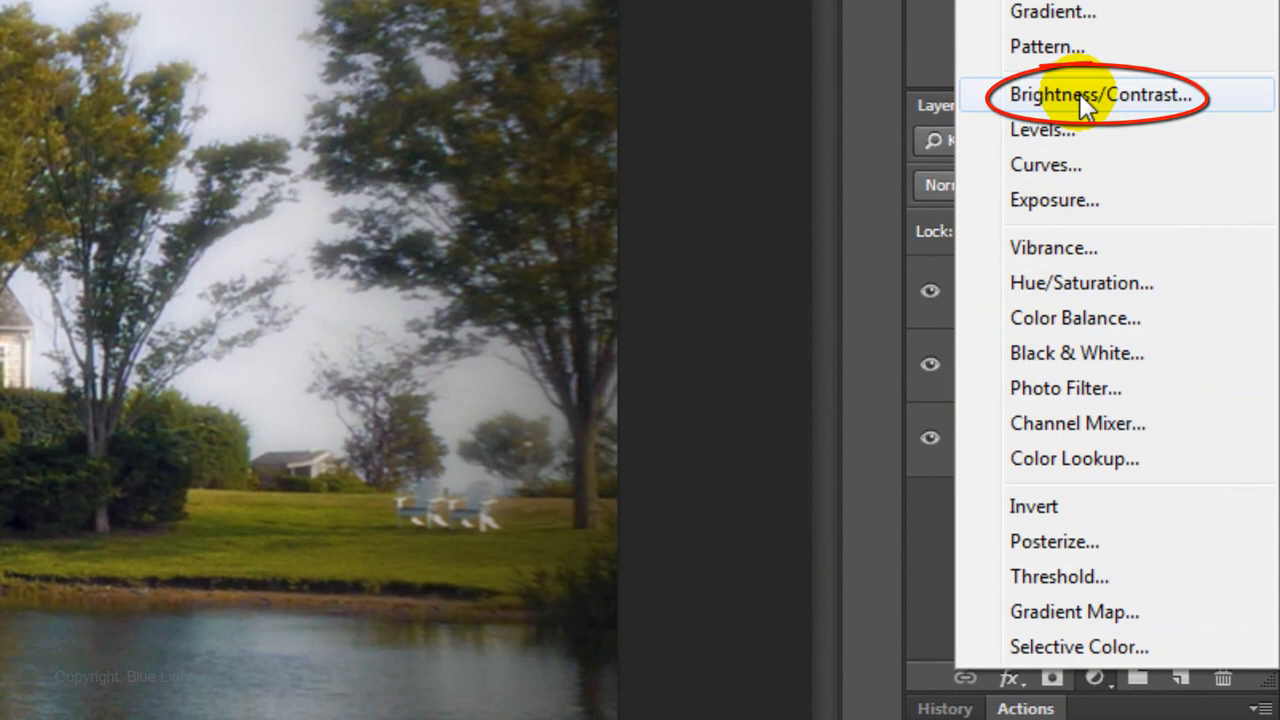
click(1097, 94)
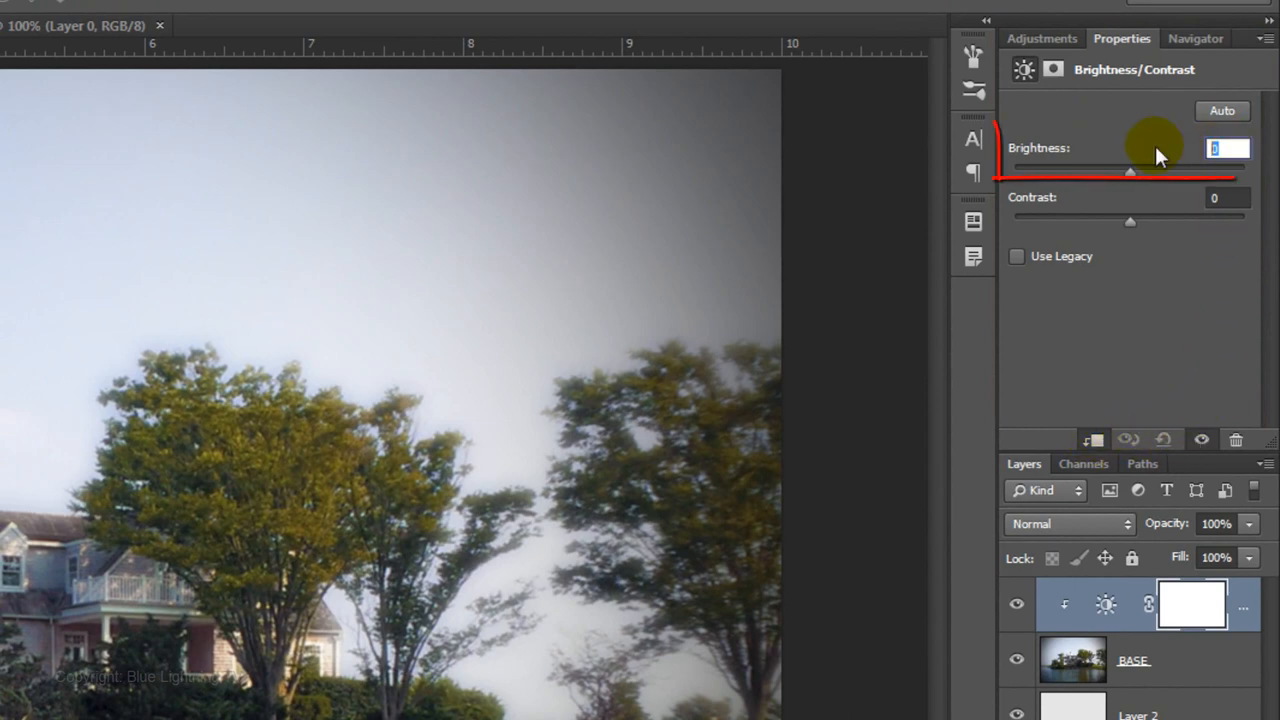
text(-10)
click(1227, 198)
text(-42)
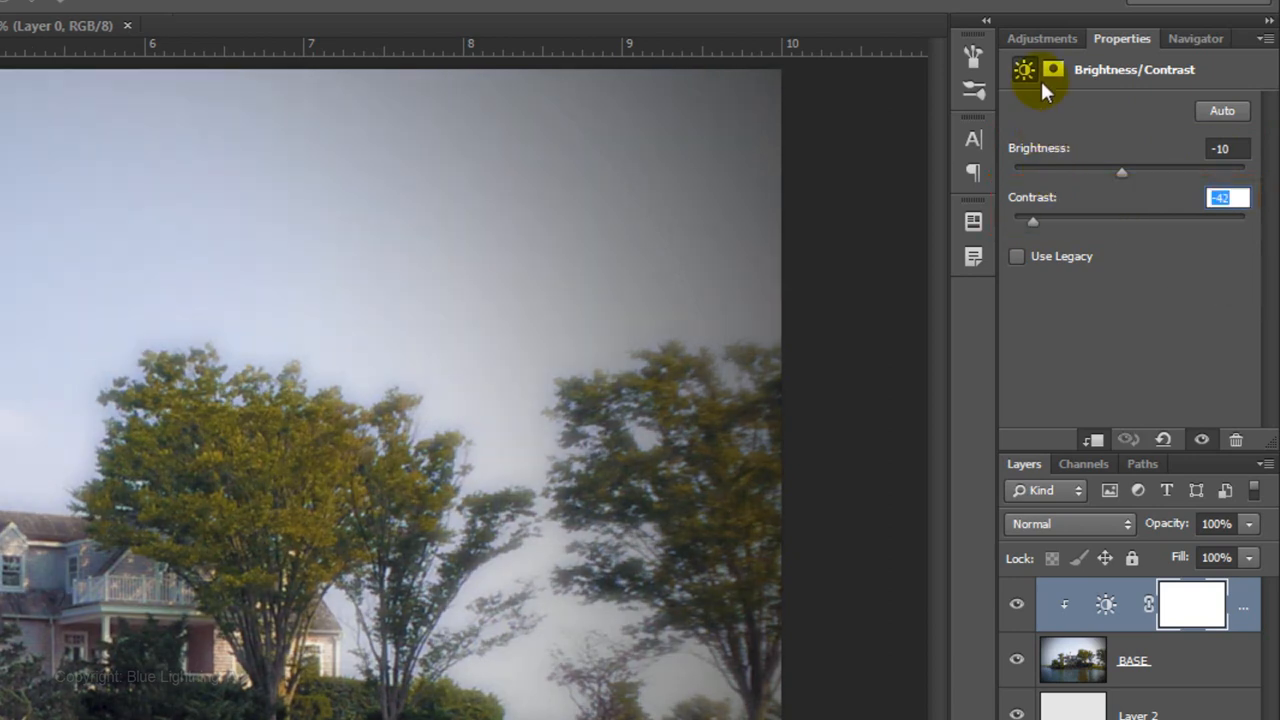
Add a clipped Hue/Saturation adjustment with saturation -20
click(1043, 38)
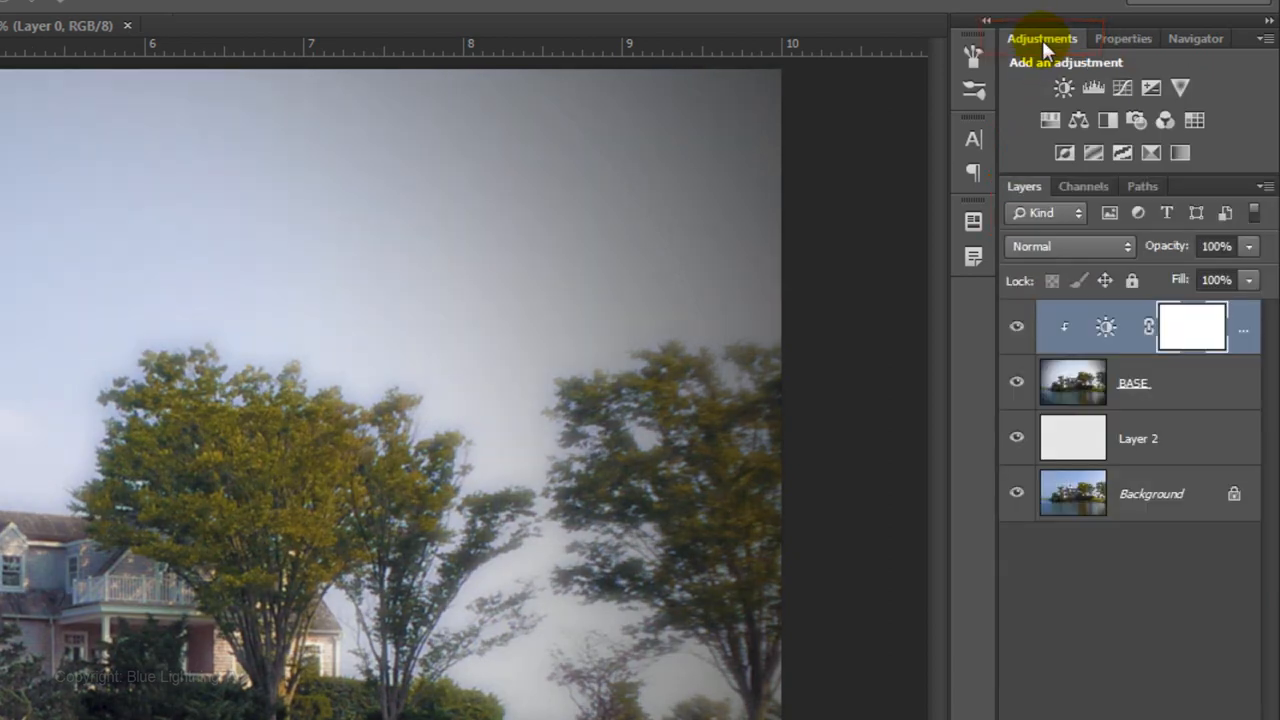
click(1050, 120)
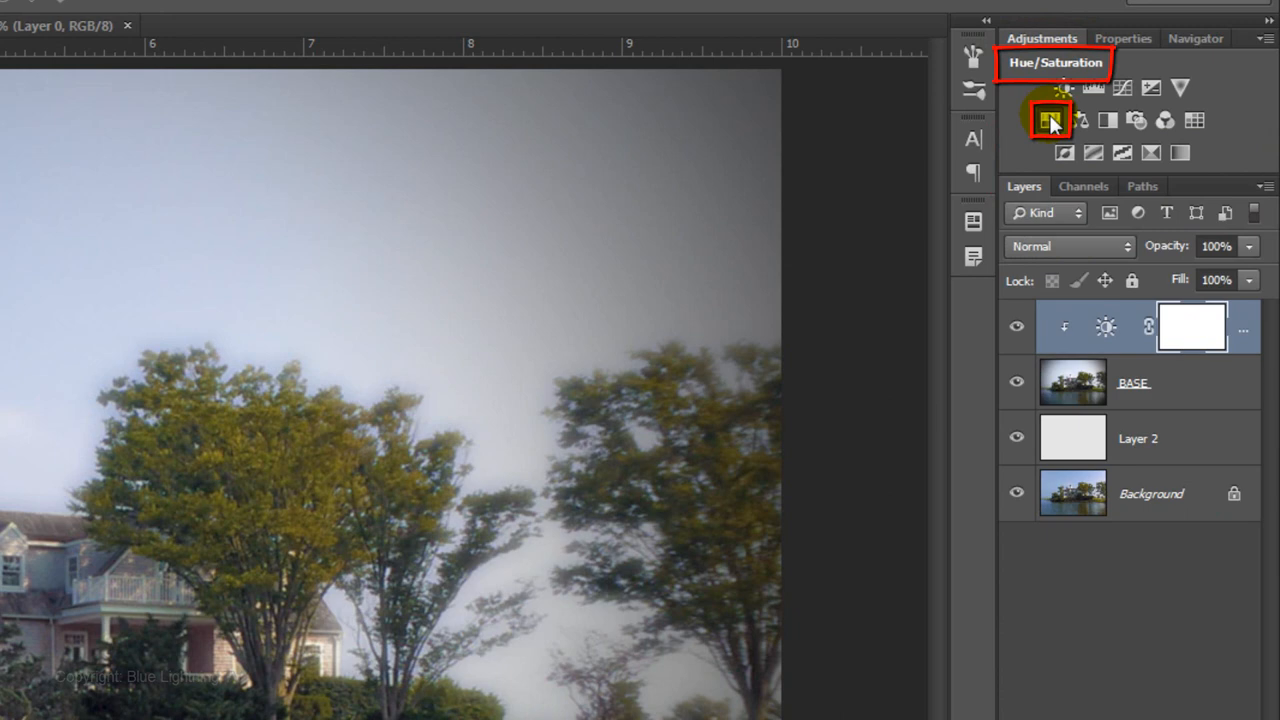
click(1044, 120)
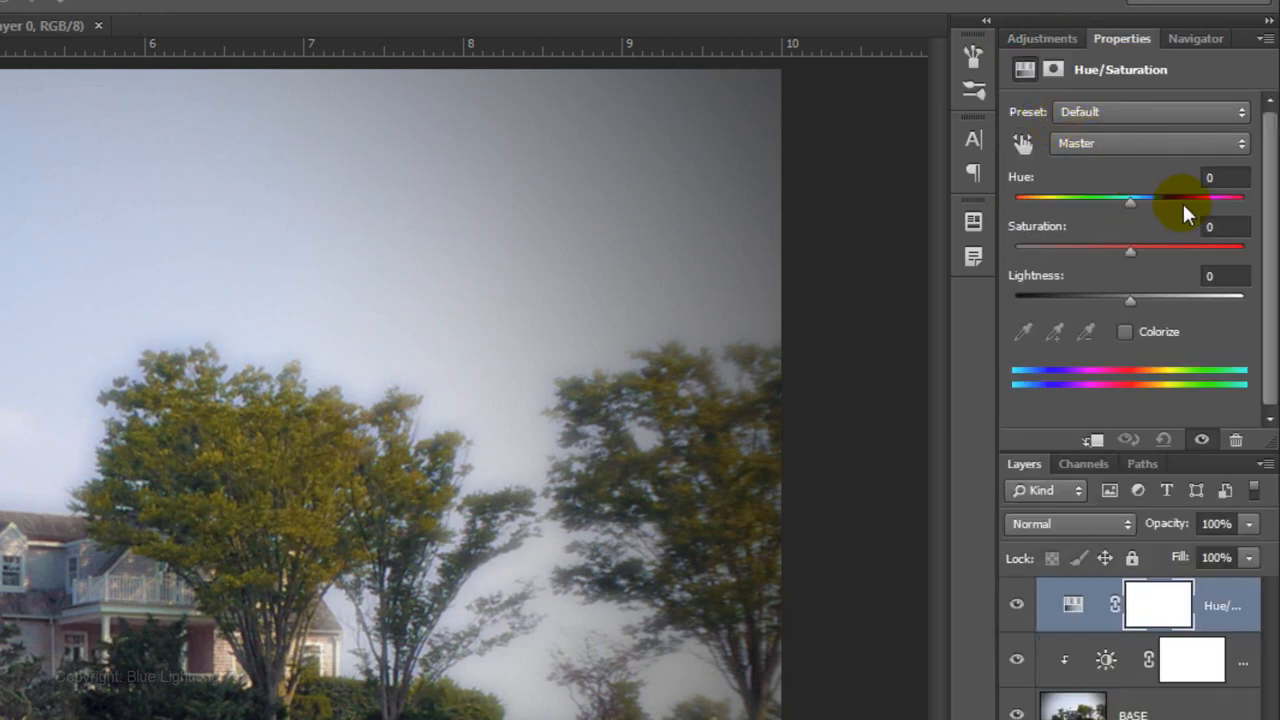
click(1236, 226)
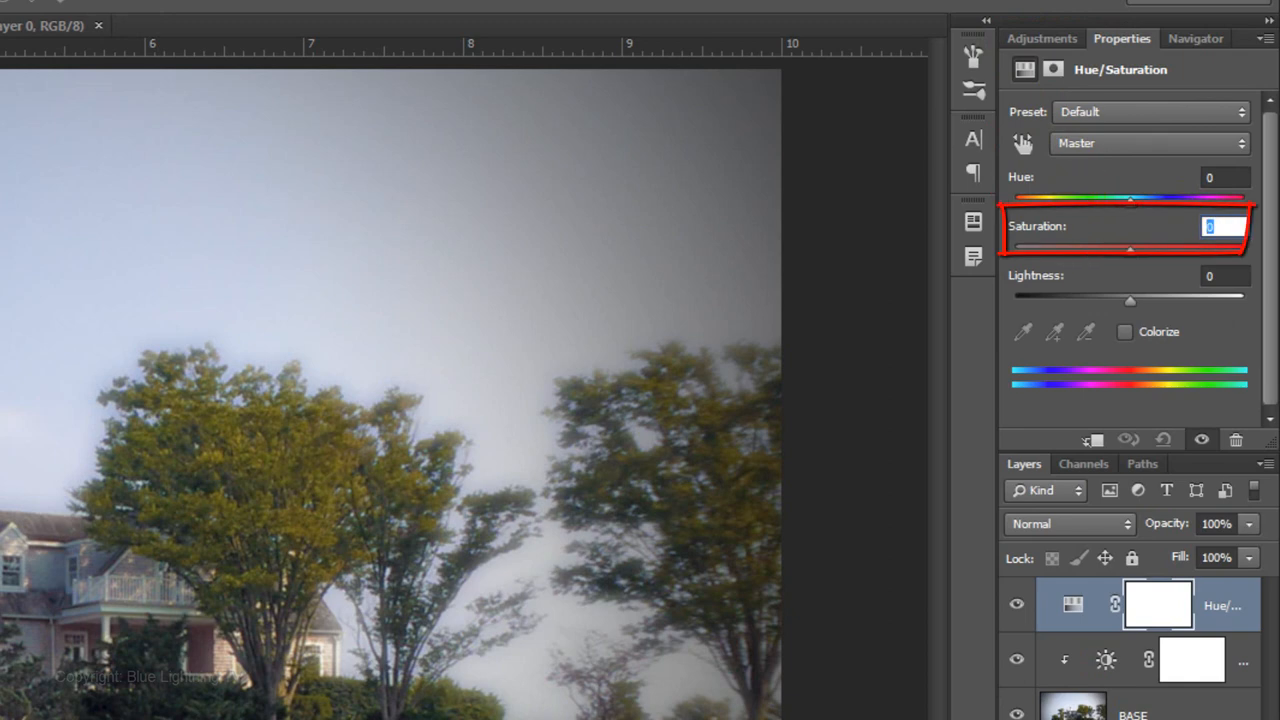
text(-20)
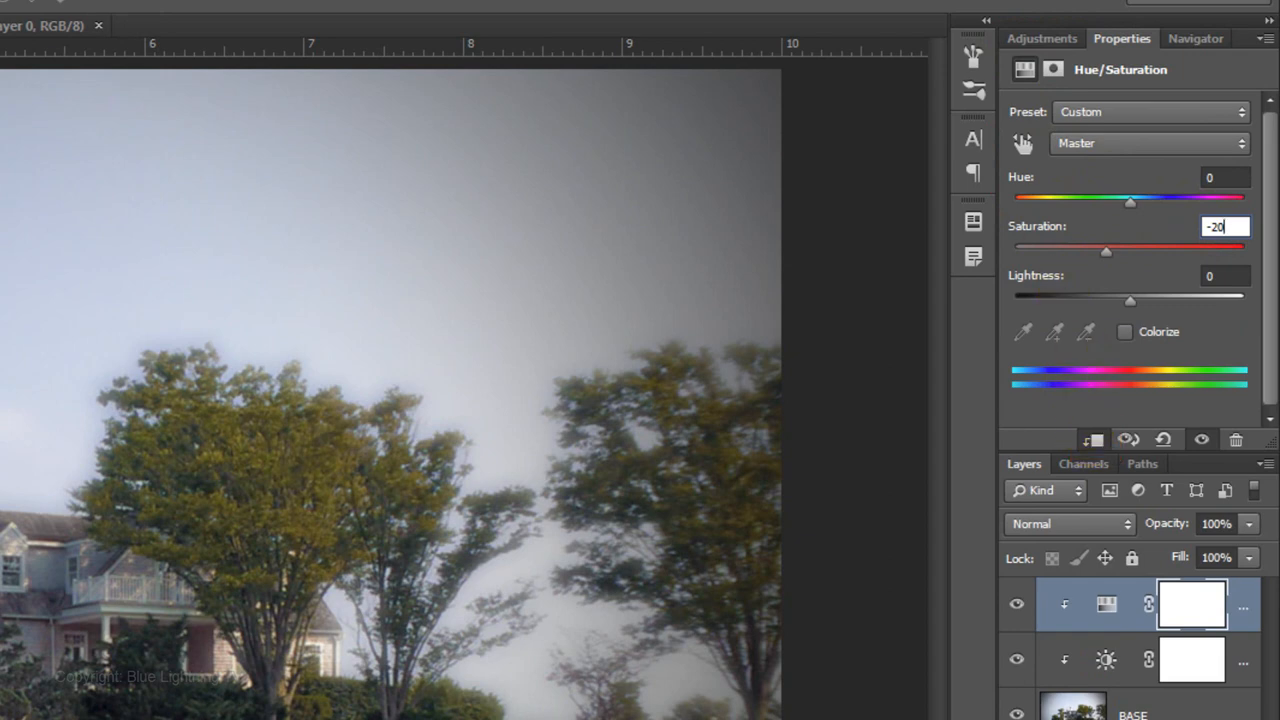
click(1042, 38)
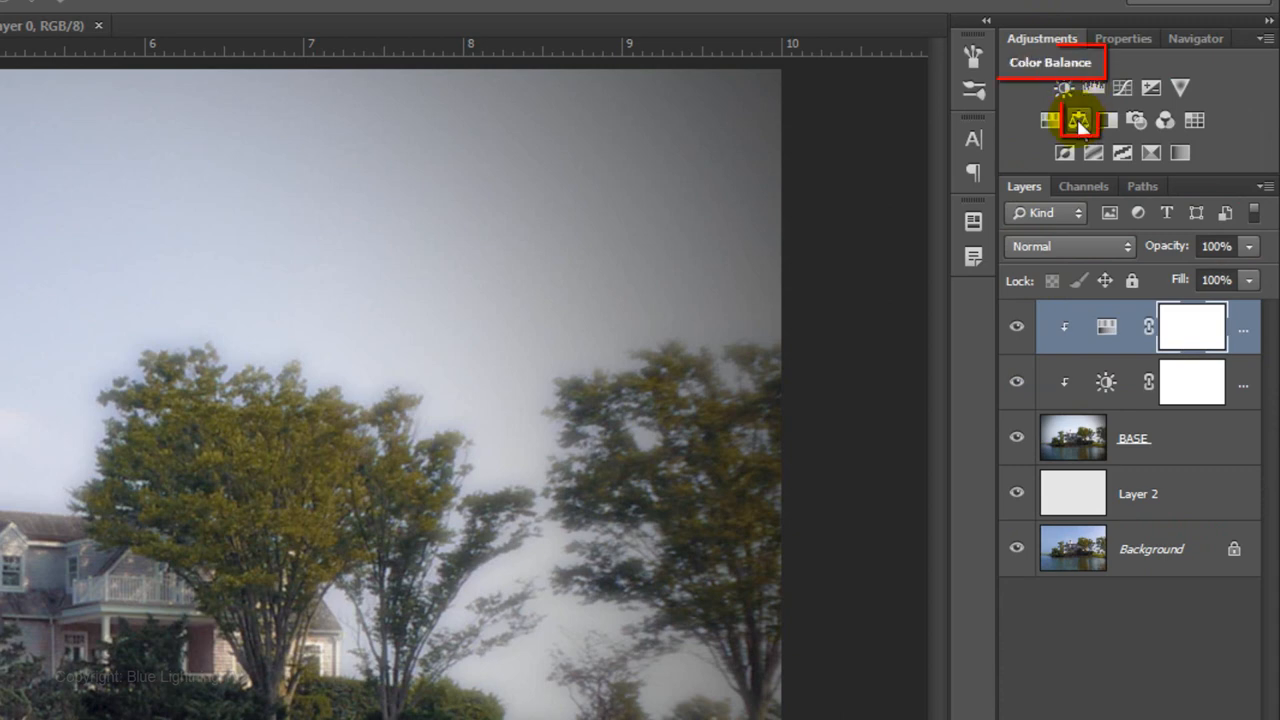
Add a Color Balance adjustment and set Shadows to -12, -40, -47
click(1077, 120)
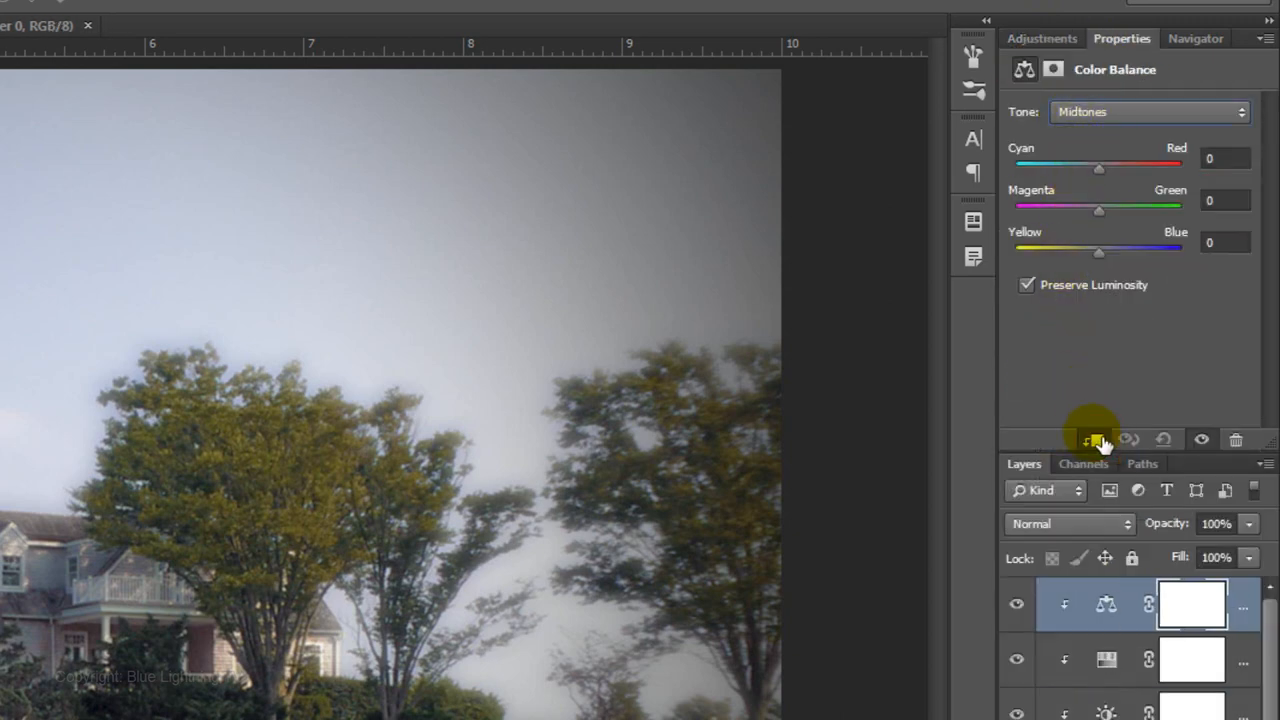
click(1148, 111)
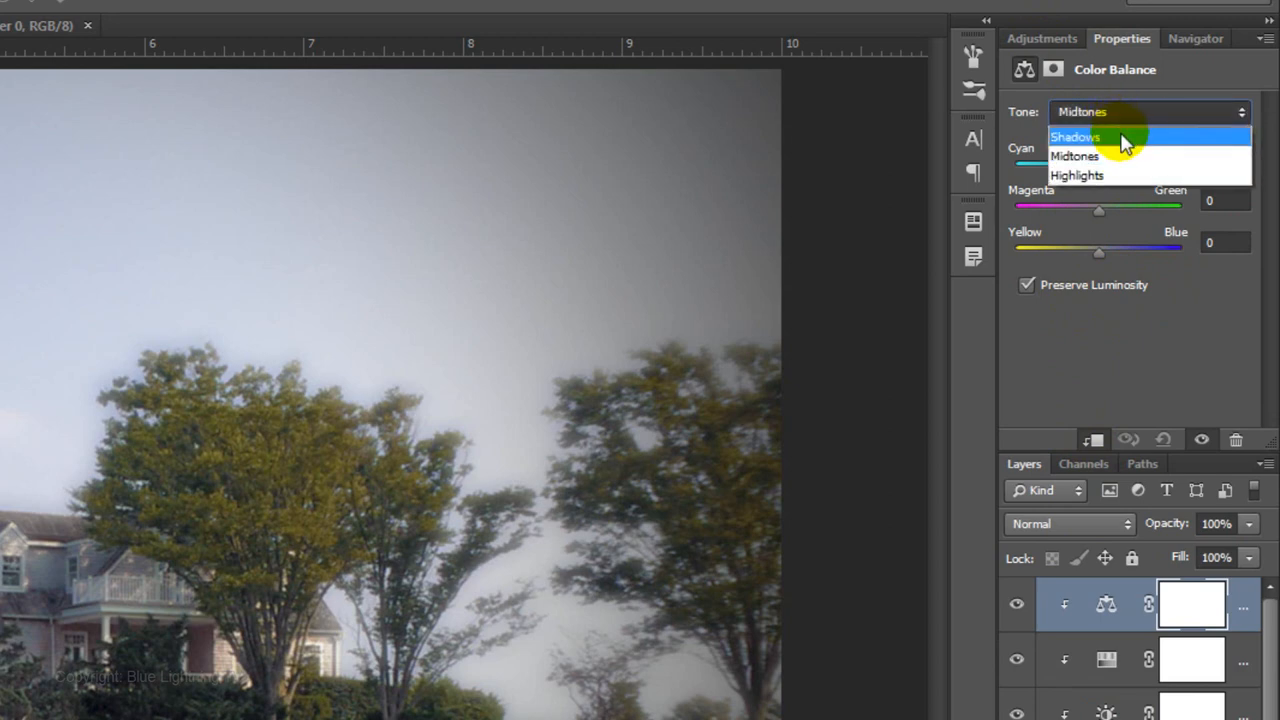
click(1077, 137)
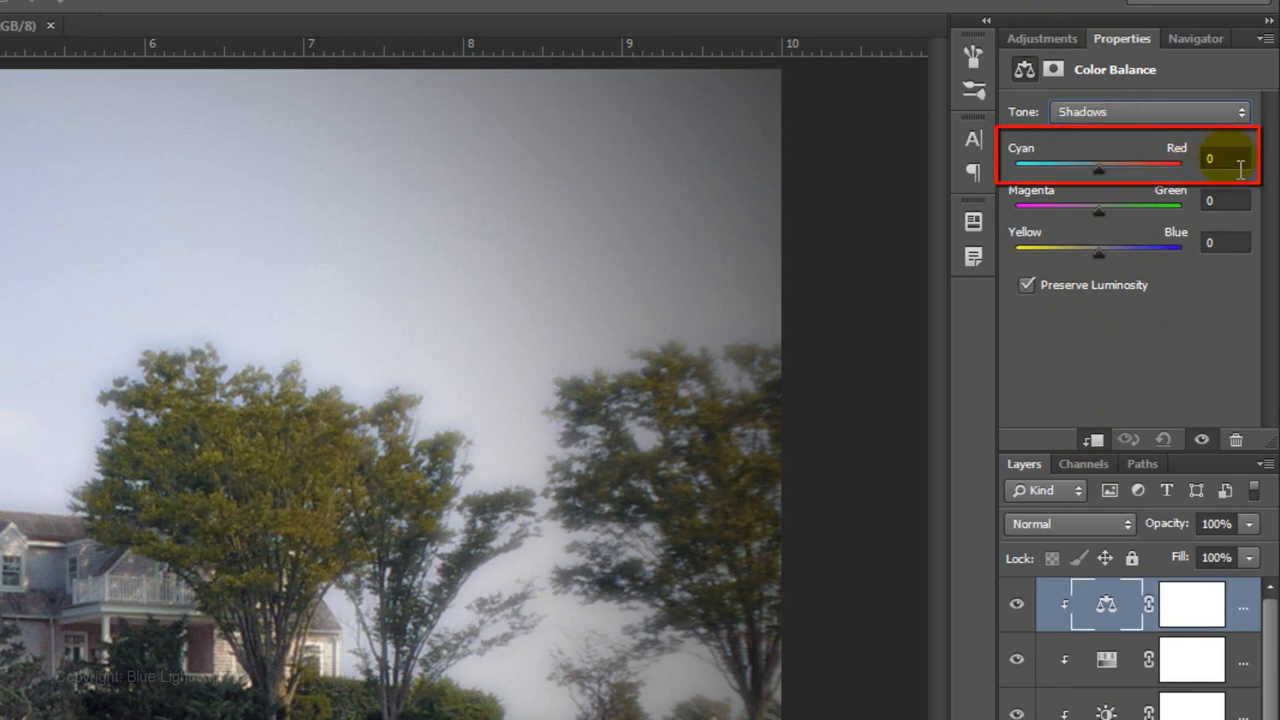
text(-12)
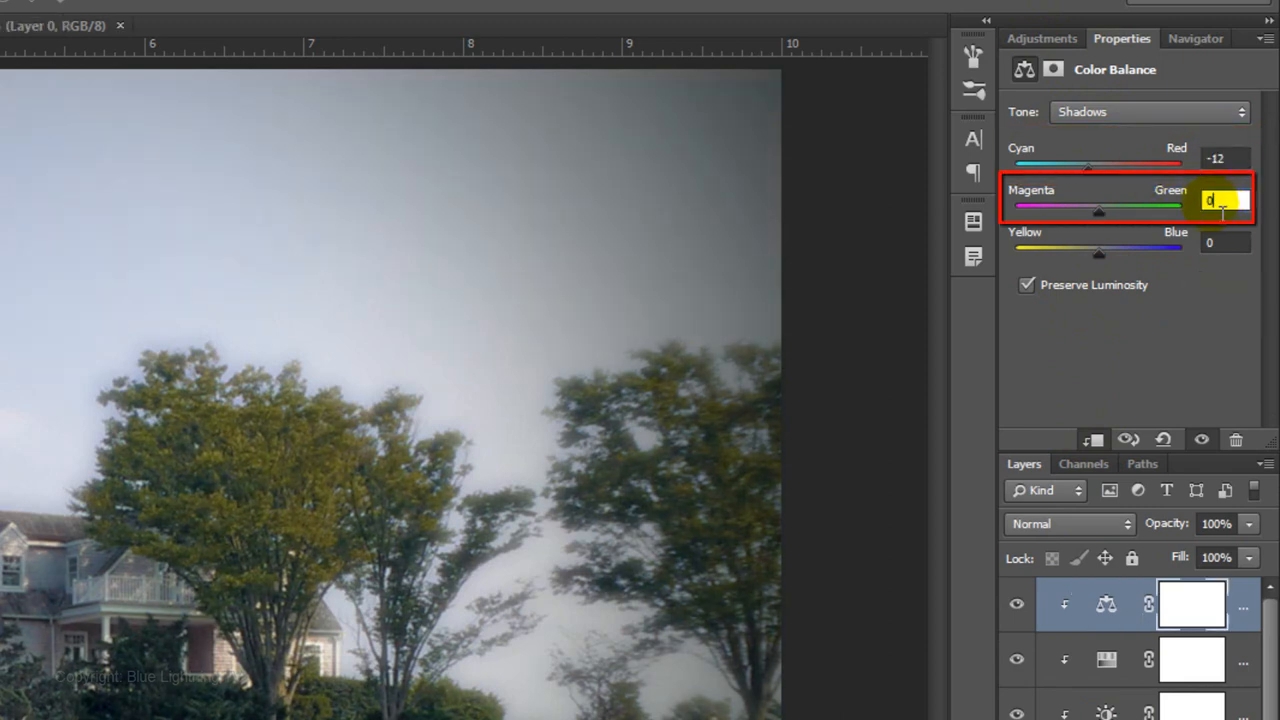
text(-40)
click(1225, 242)
text(-47)
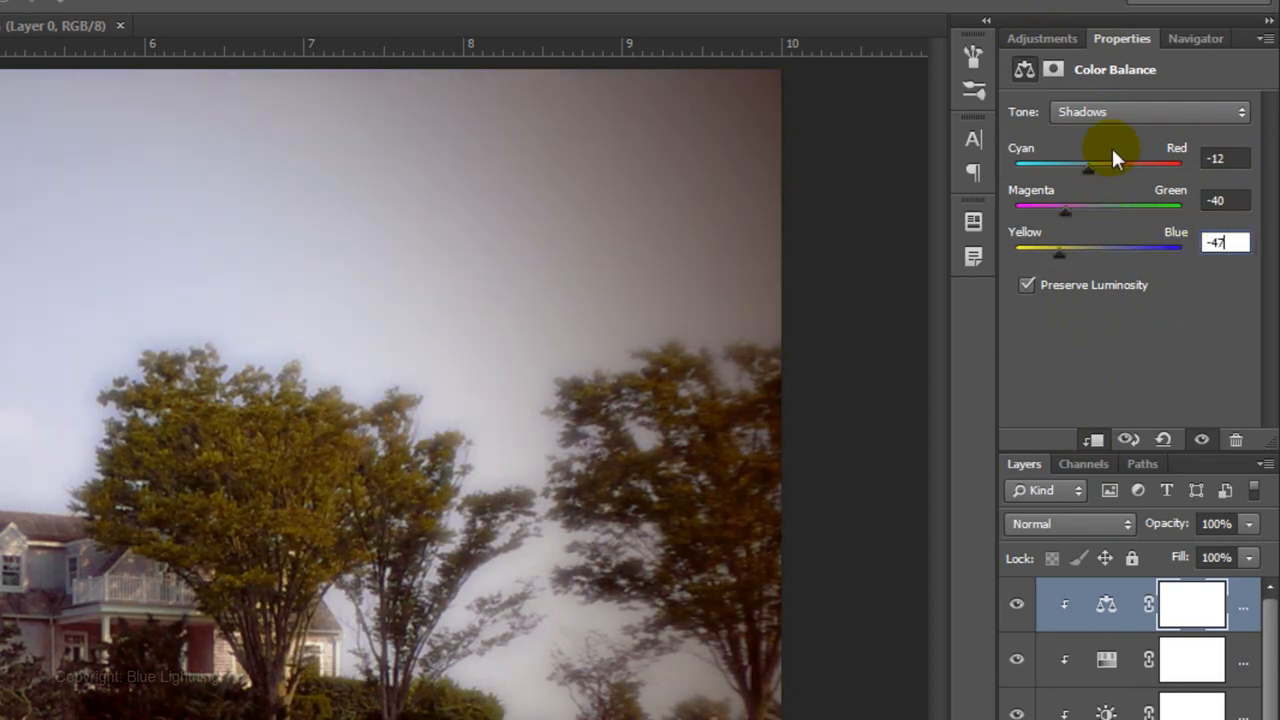
Set Midtones to -4, -34, -100 for the sepia tint, then move to the Highlights range
click(1140, 111)
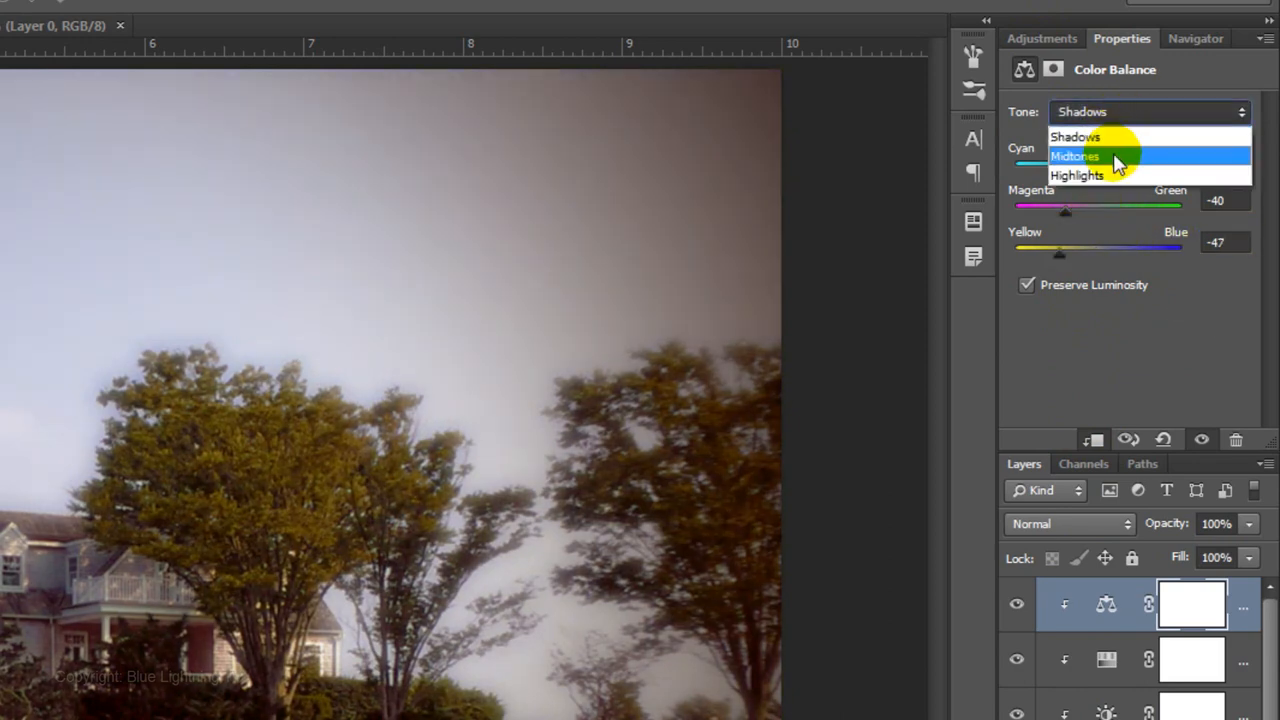
click(1077, 156)
text(-34)
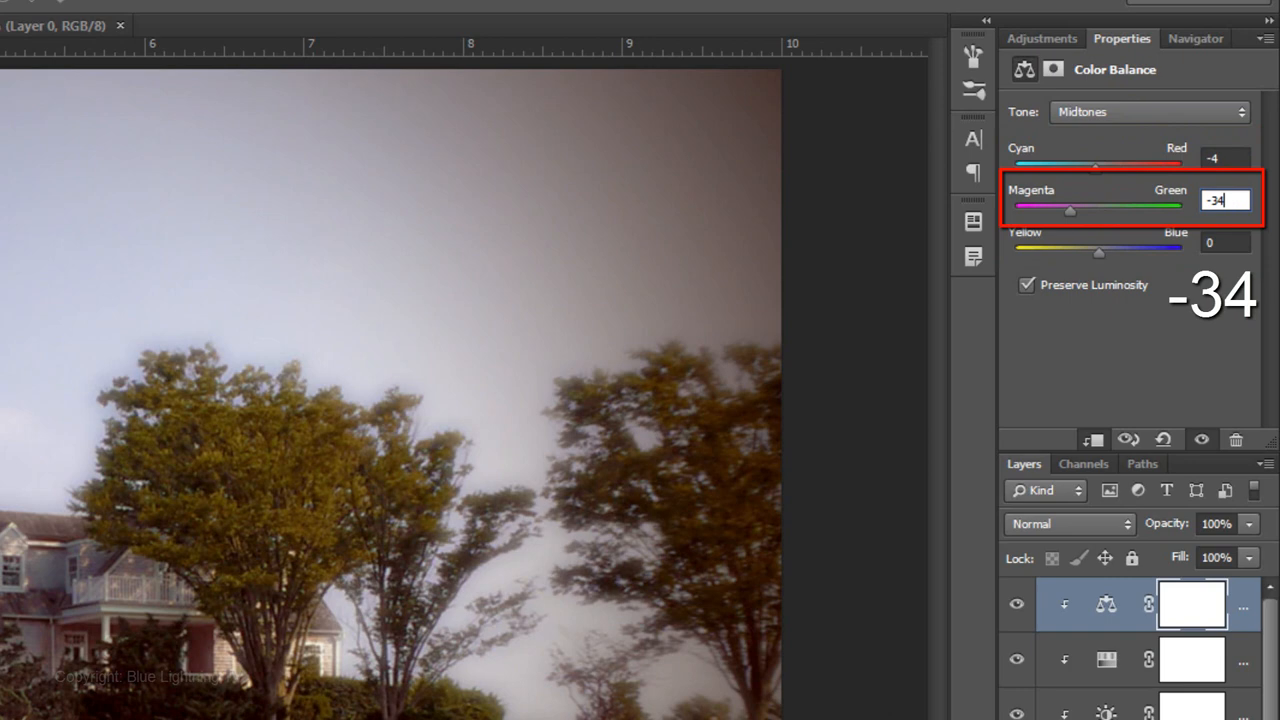
click(1221, 242)
text(-100)
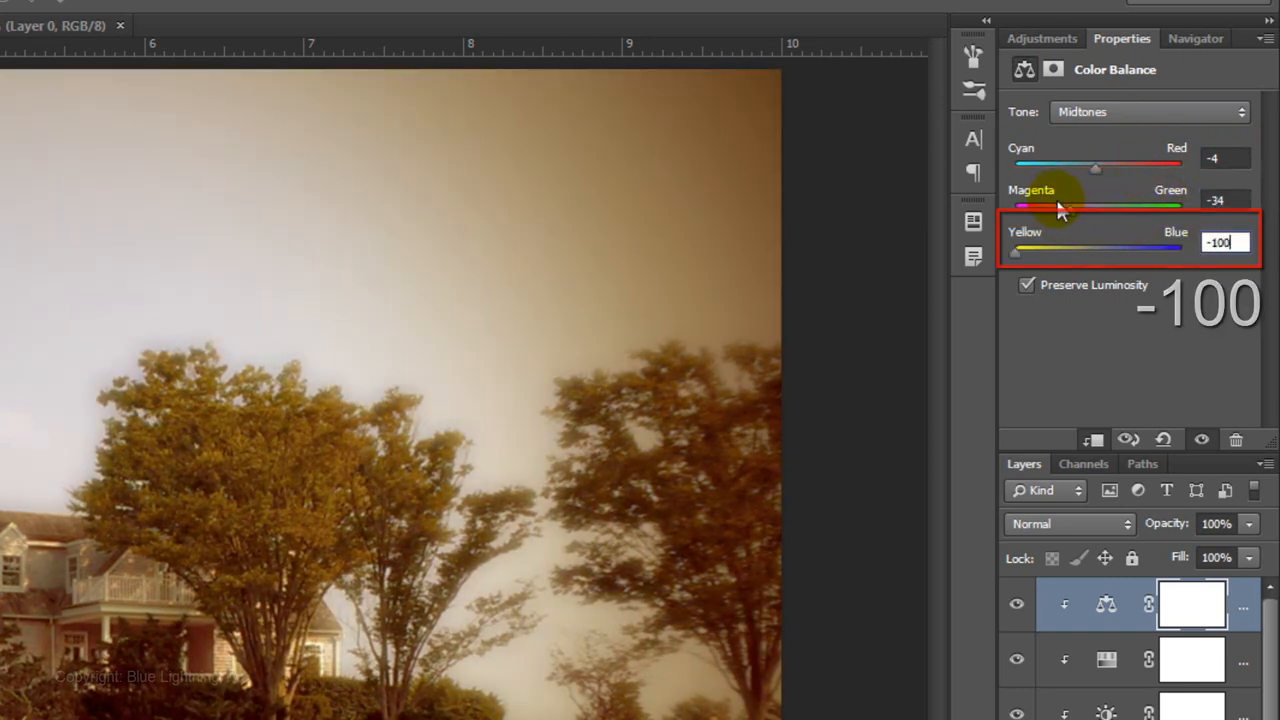
click(1143, 111)
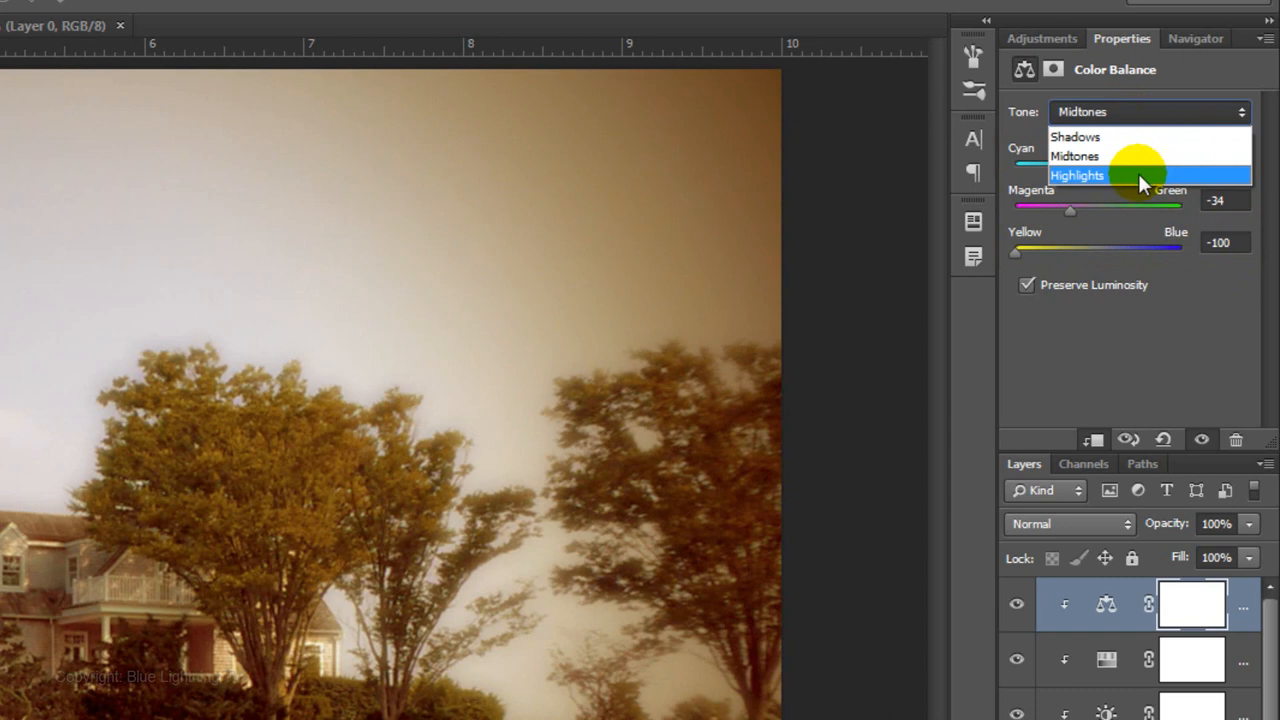
click(1079, 175)
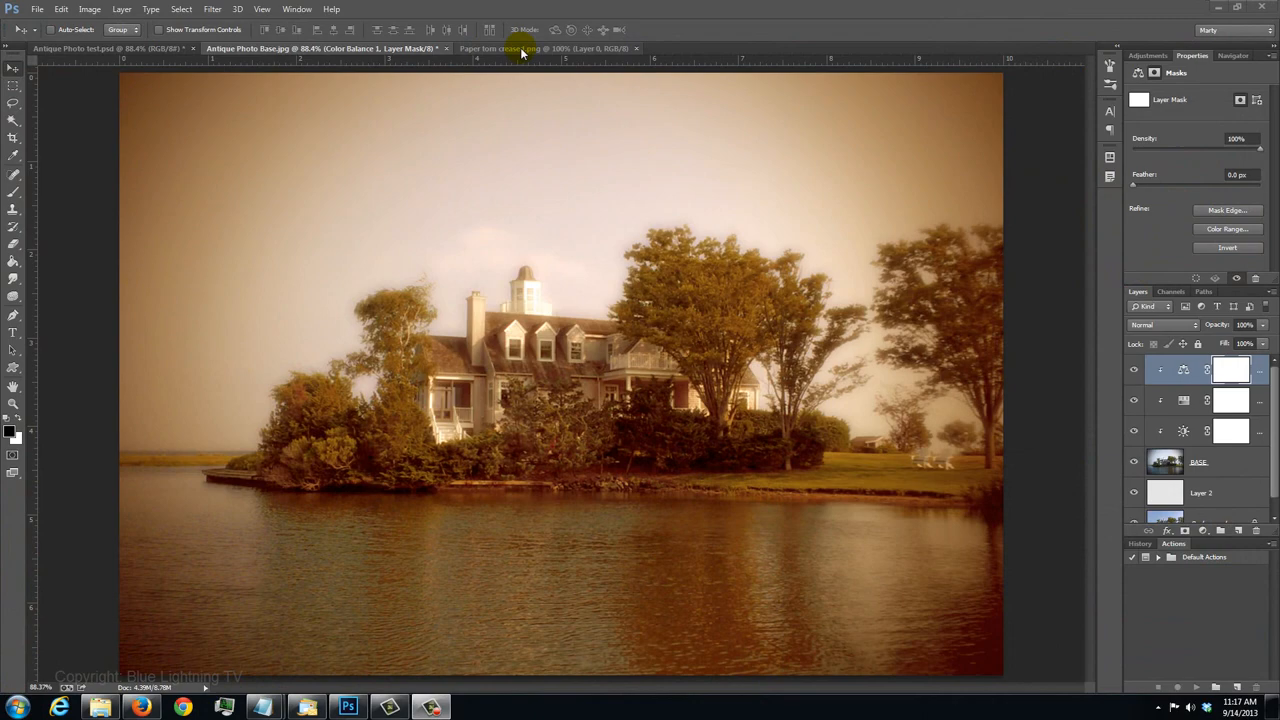
Bring in the torn paper texture and release it from the clipping group as its own Layer 3
click(520, 48)
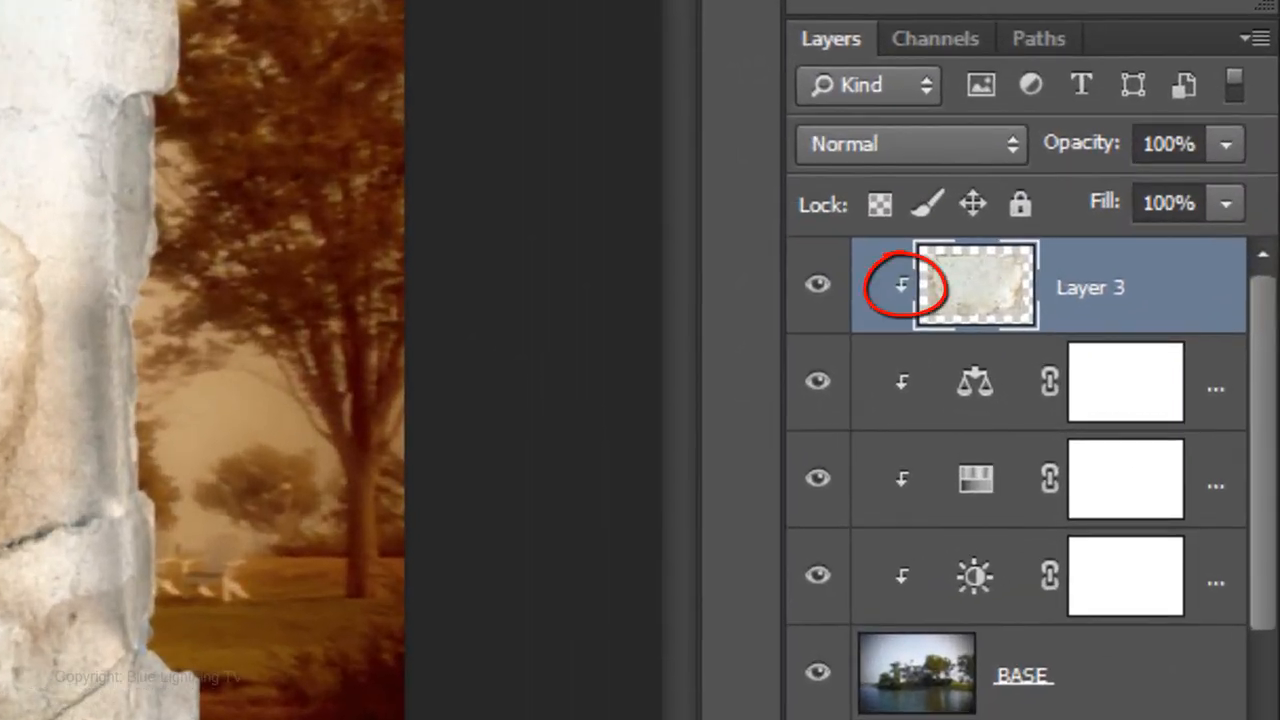
click(347, 26)
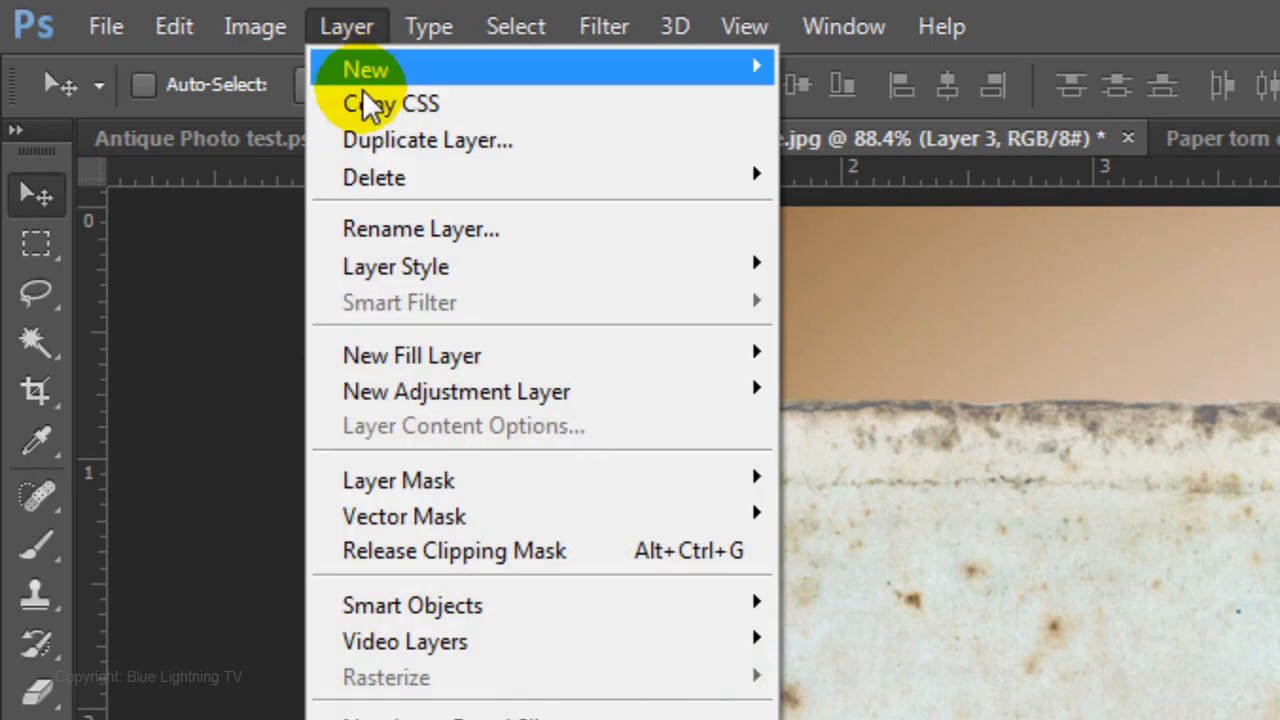
mouse_move(470, 565)
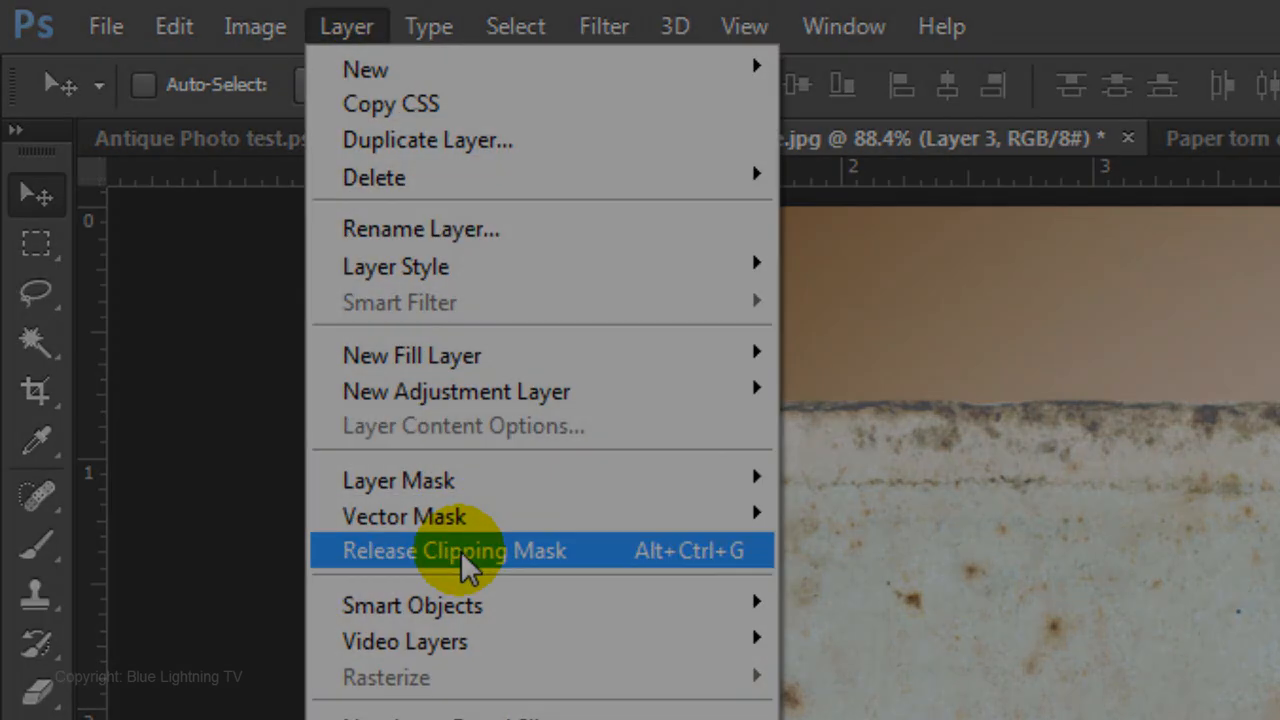
click(468, 550)
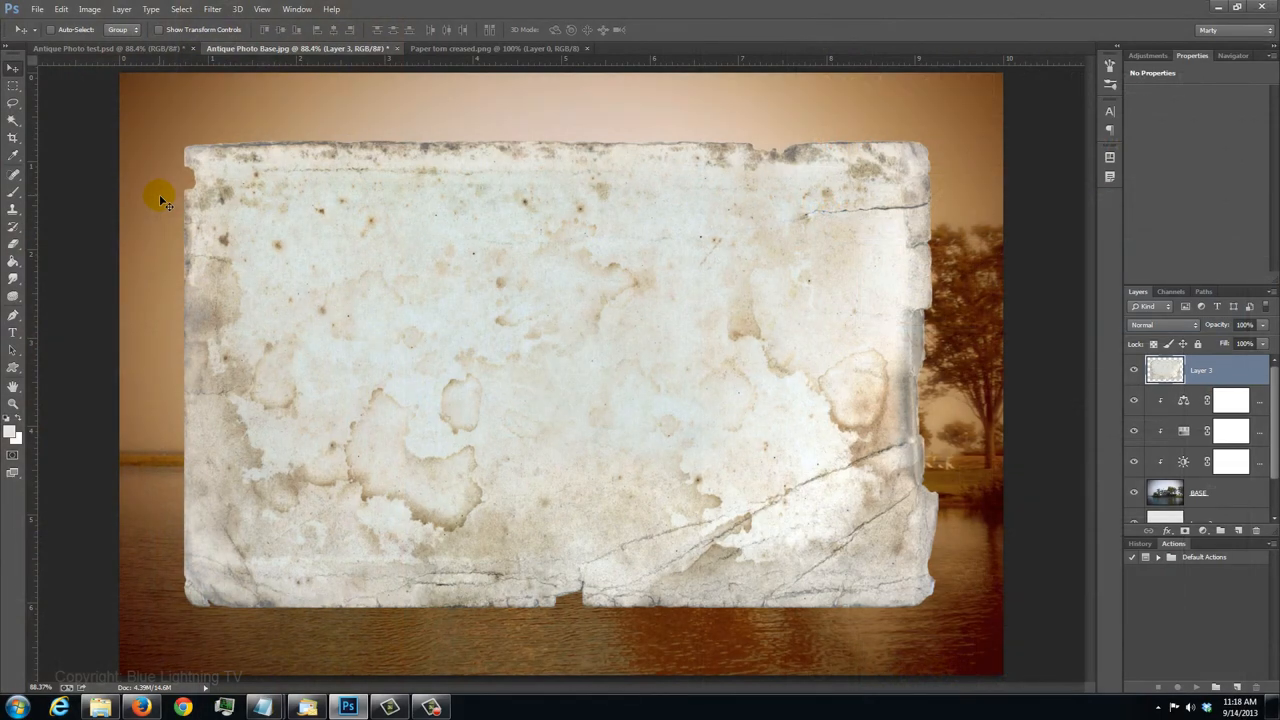
Free Transform the paper texture up to about 114% from centre so it covers the photo
key(Ctrl+T)
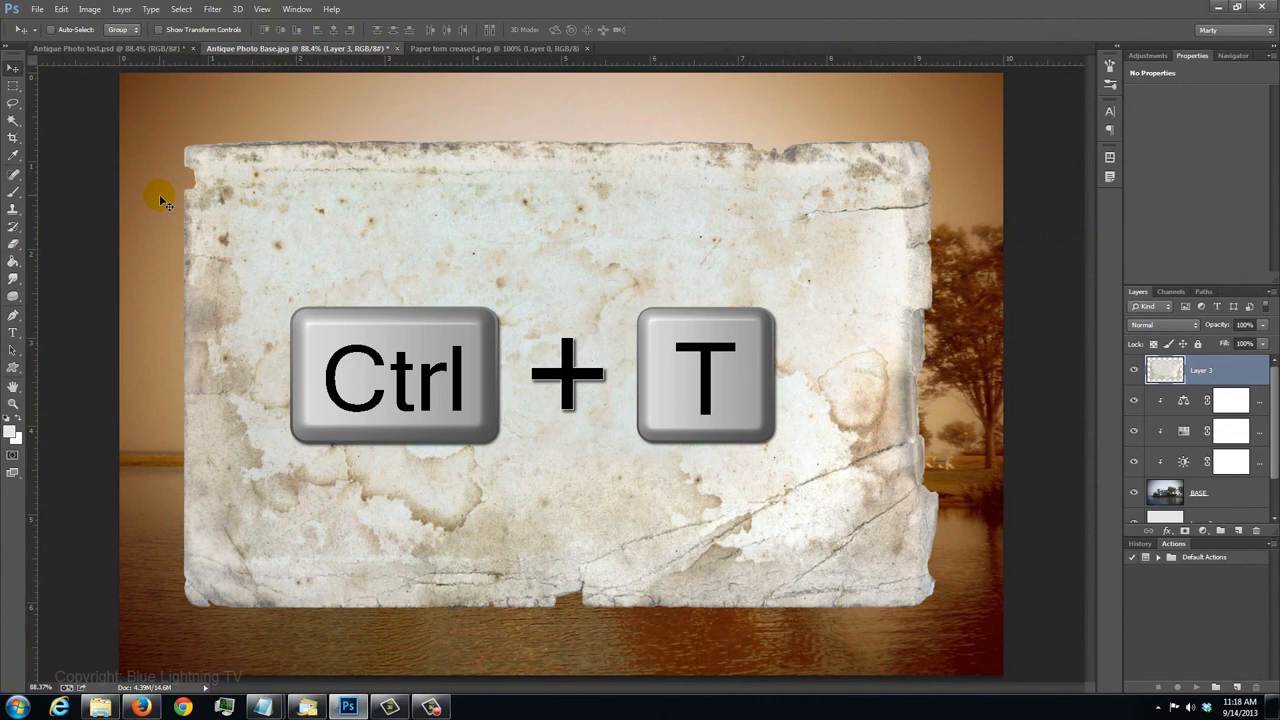
key(ctrl+t)
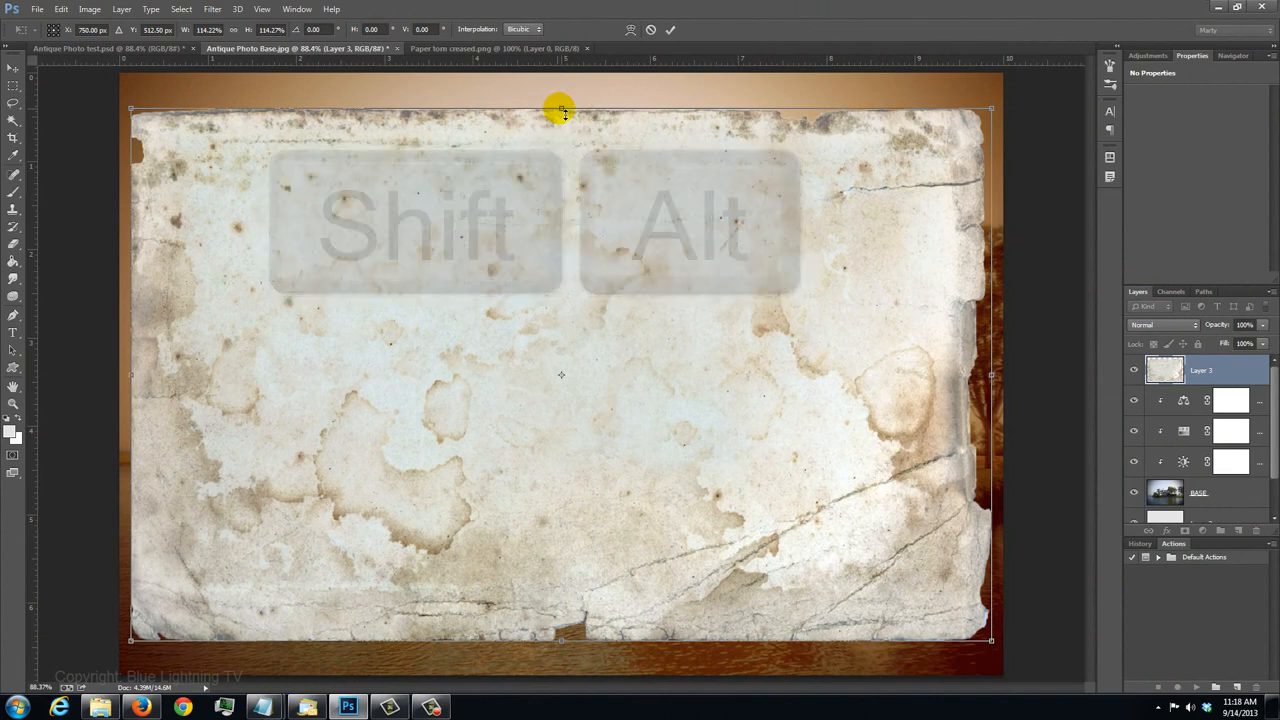
drag(562, 109, 562, 89)
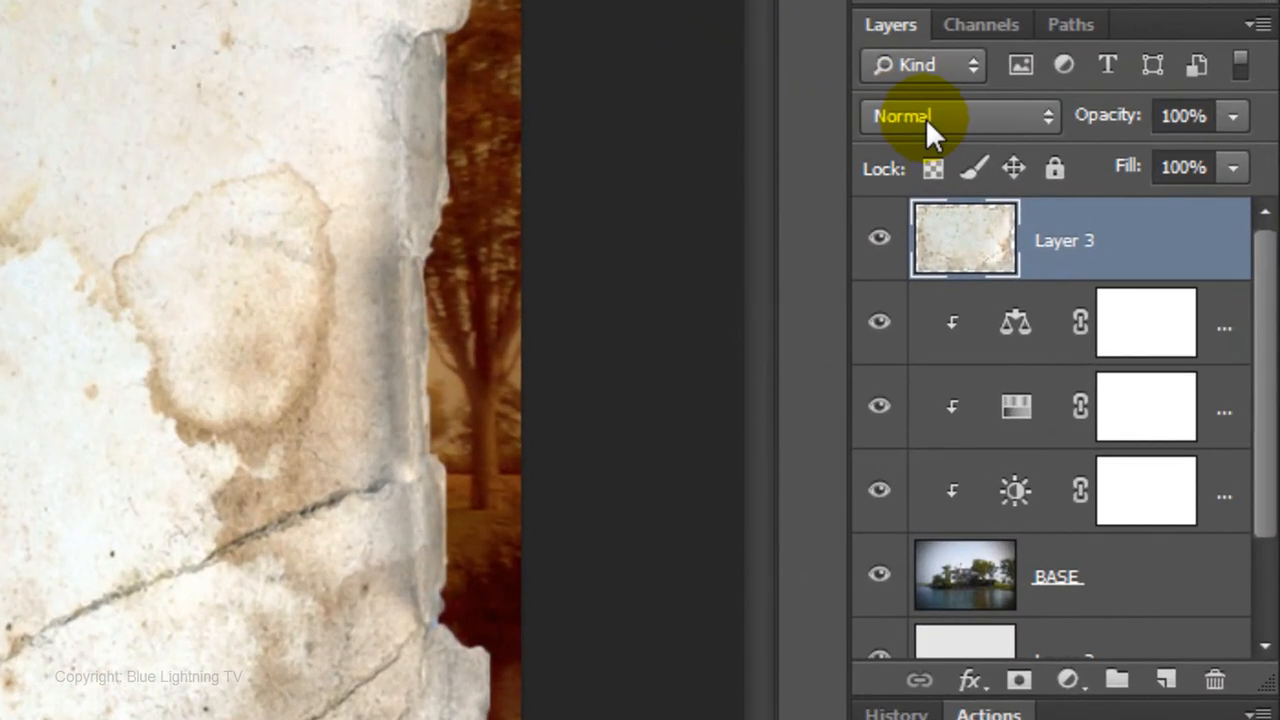
Set Layer 3 to Multiply at lower opacity and mask BASE to the torn paper outline
click(955, 116)
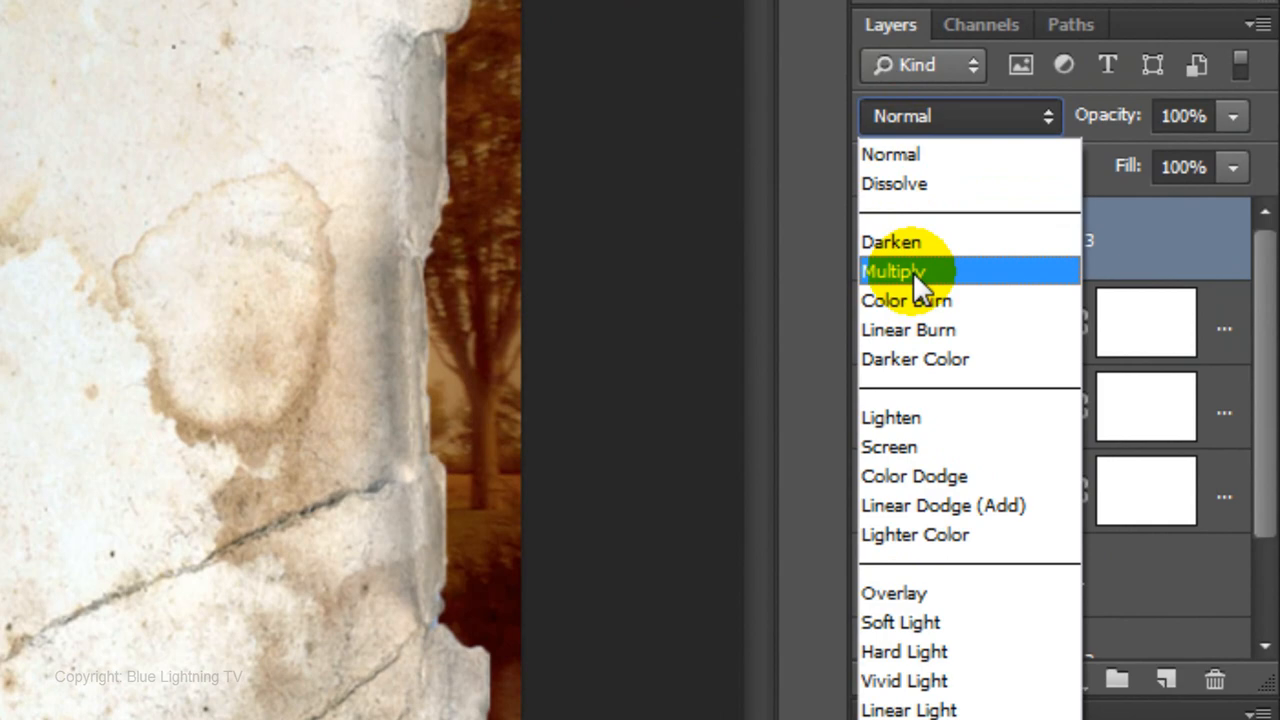
click(894, 271)
text(60)
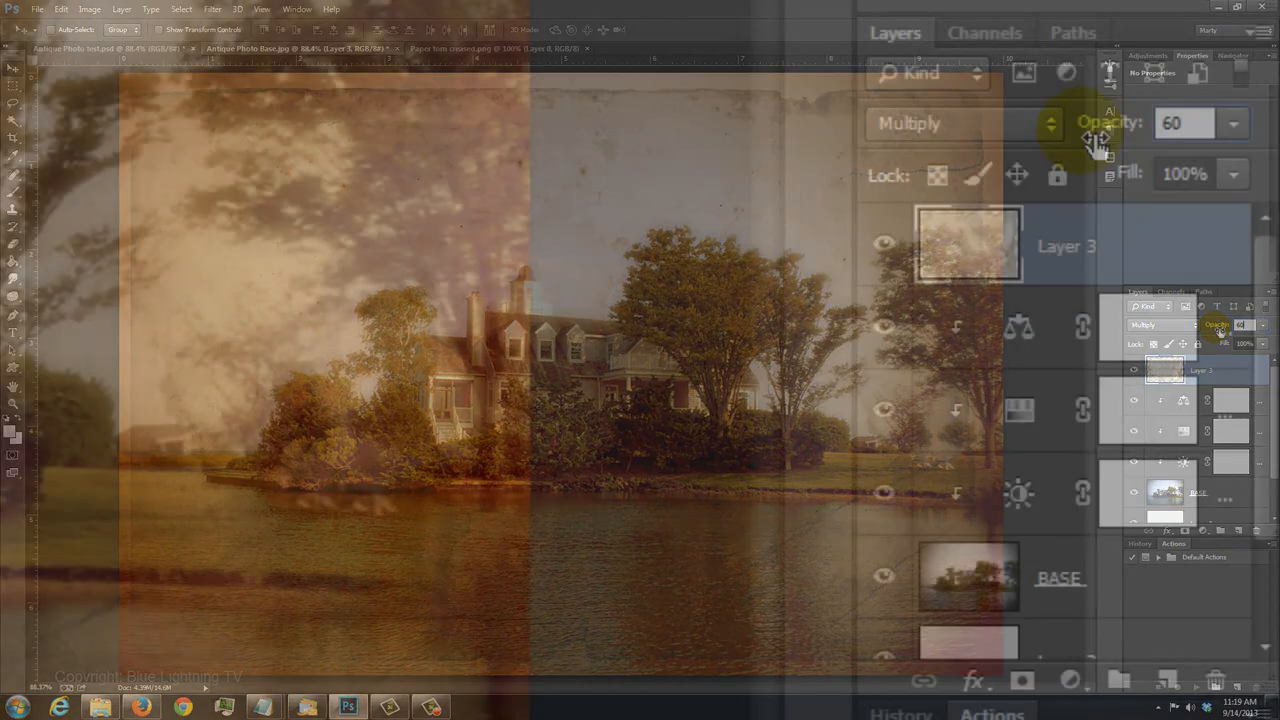
click(968, 245)
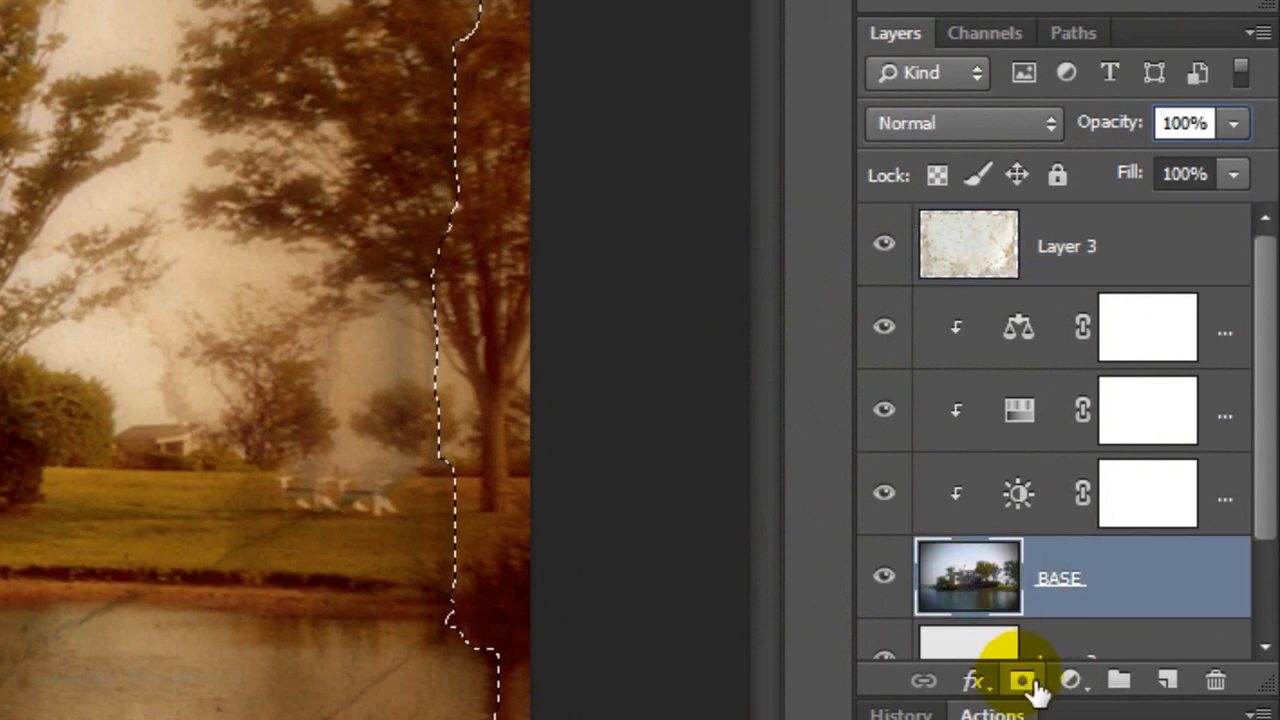
click(1015, 681)
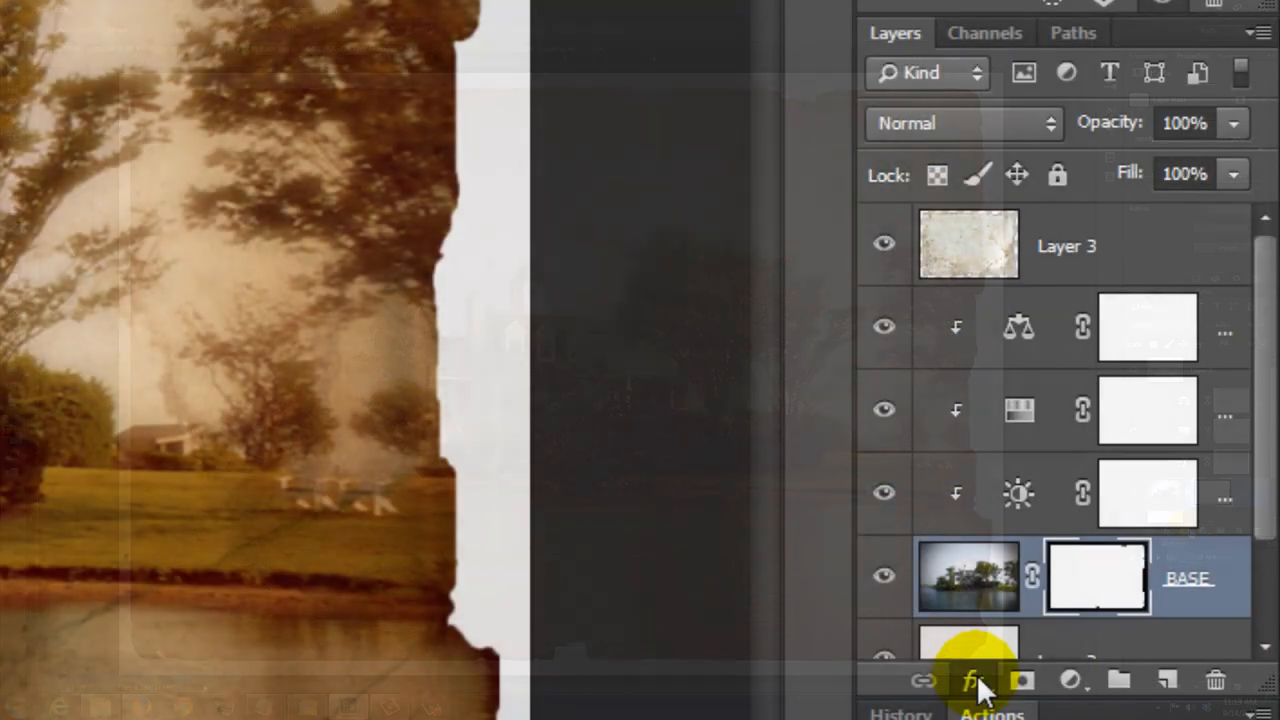
Add a Bevel & Emboss effect with the Chisel Hard technique to the torn photo
click(969, 678)
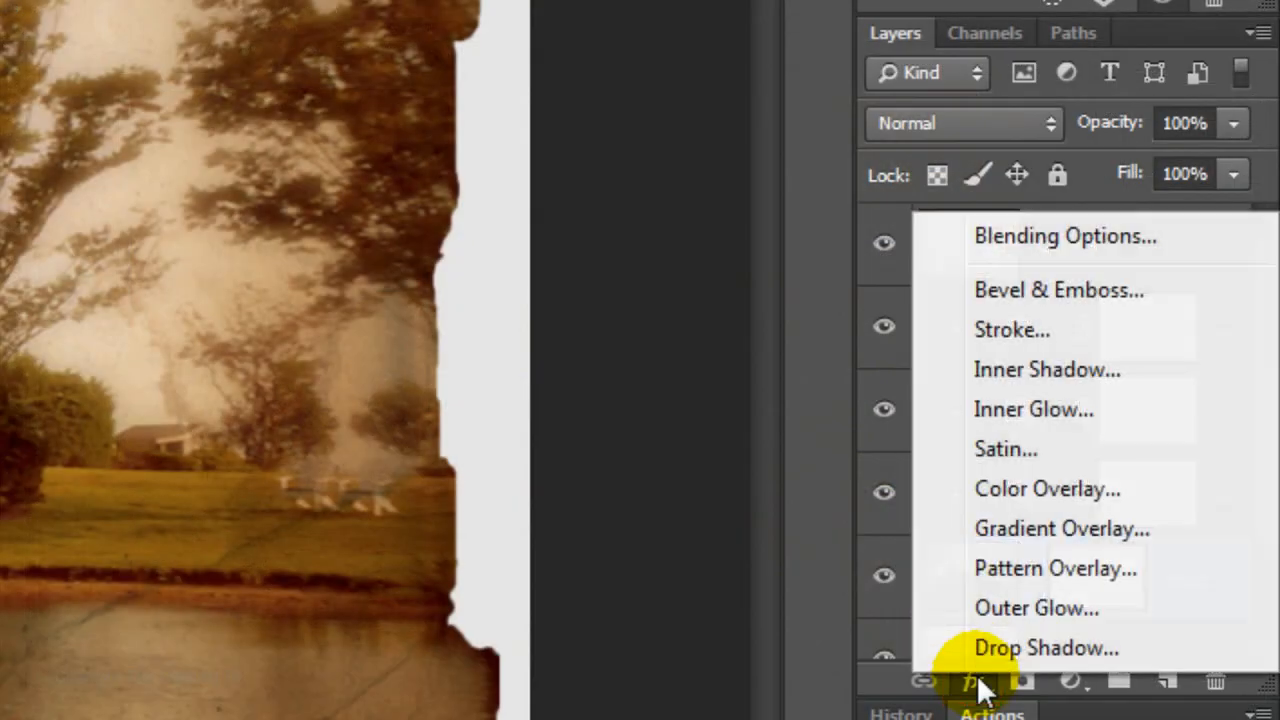
mouse_move(1060, 300)
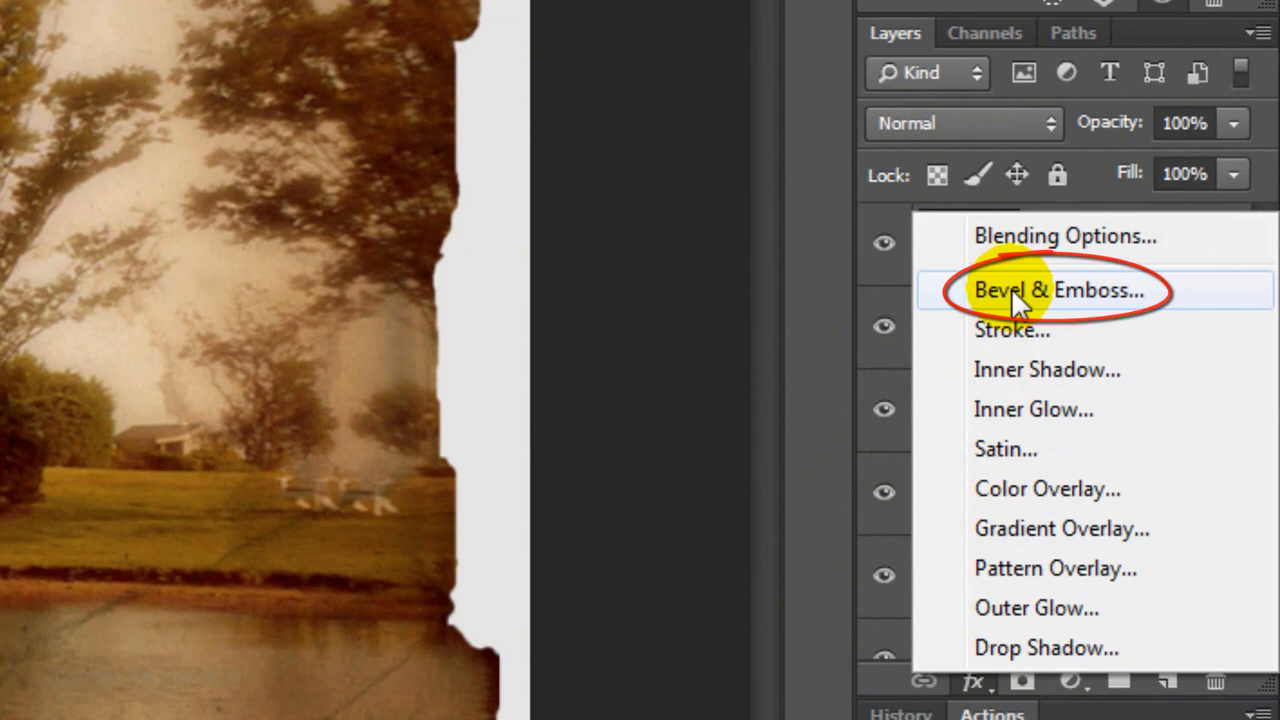
click(1035, 290)
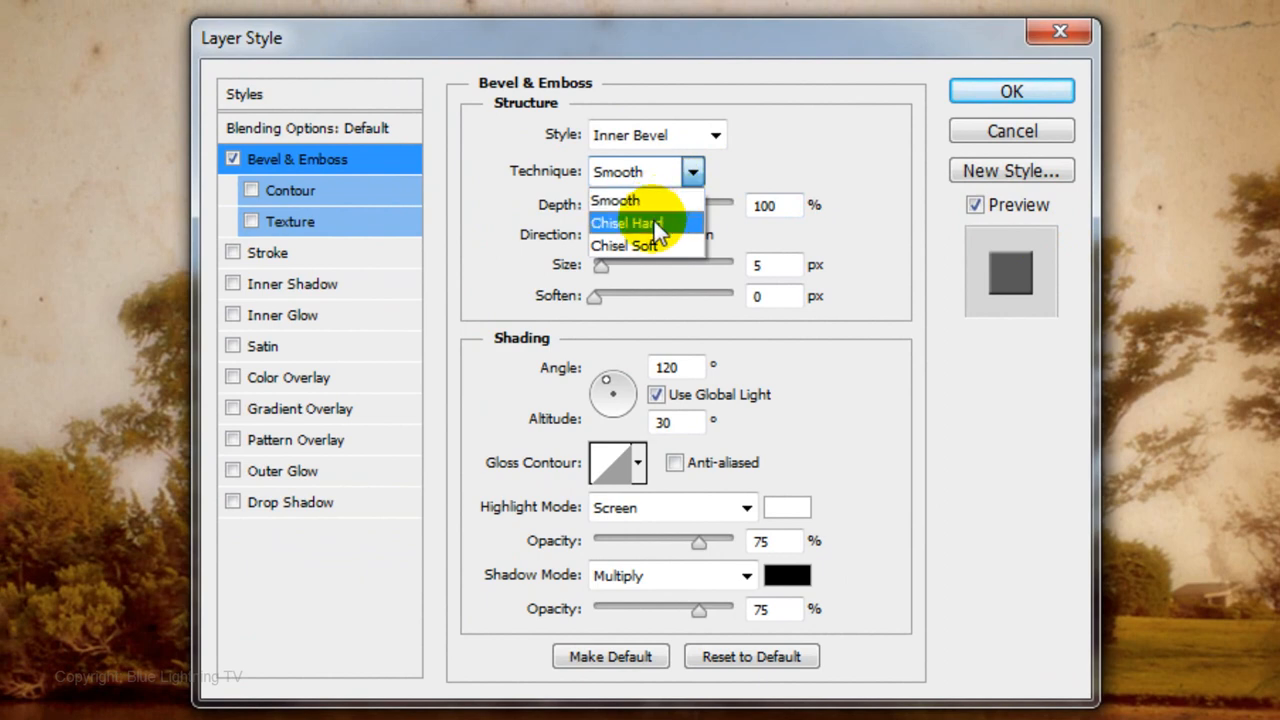
click(630, 222)
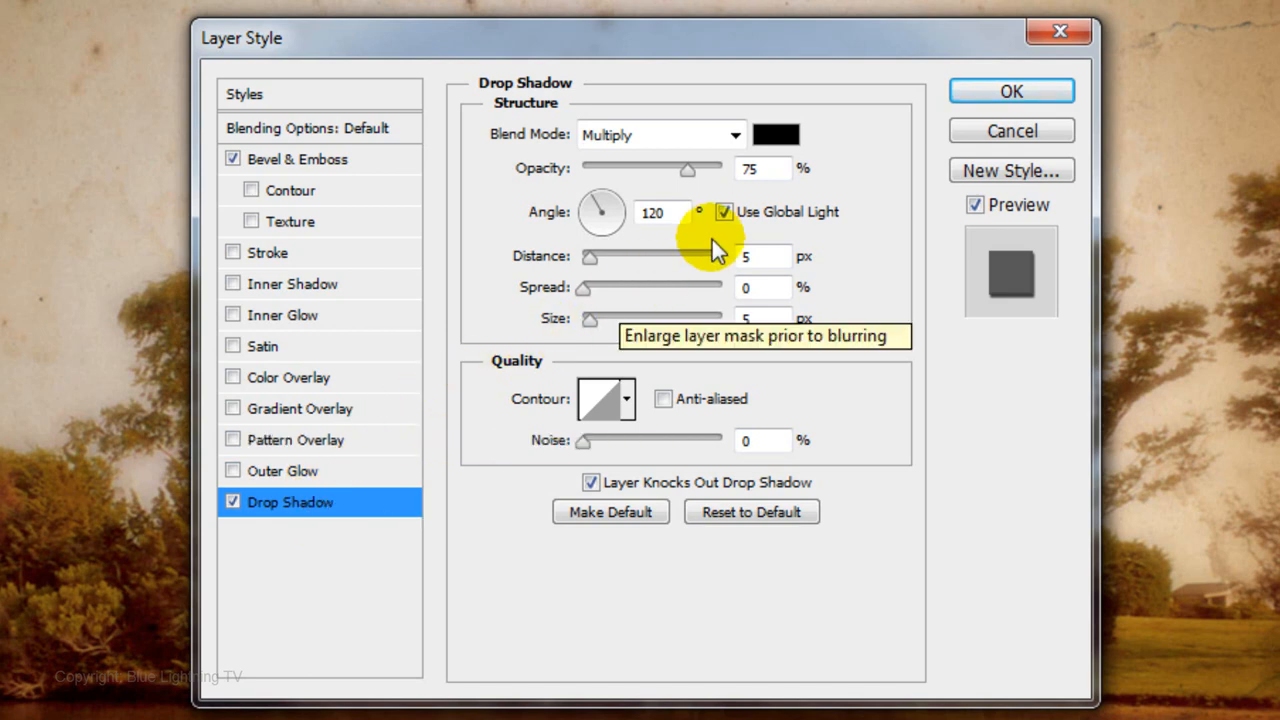
Enable a Drop Shadow at 40% opacity with a 4 px distance
text(40)
text(4)
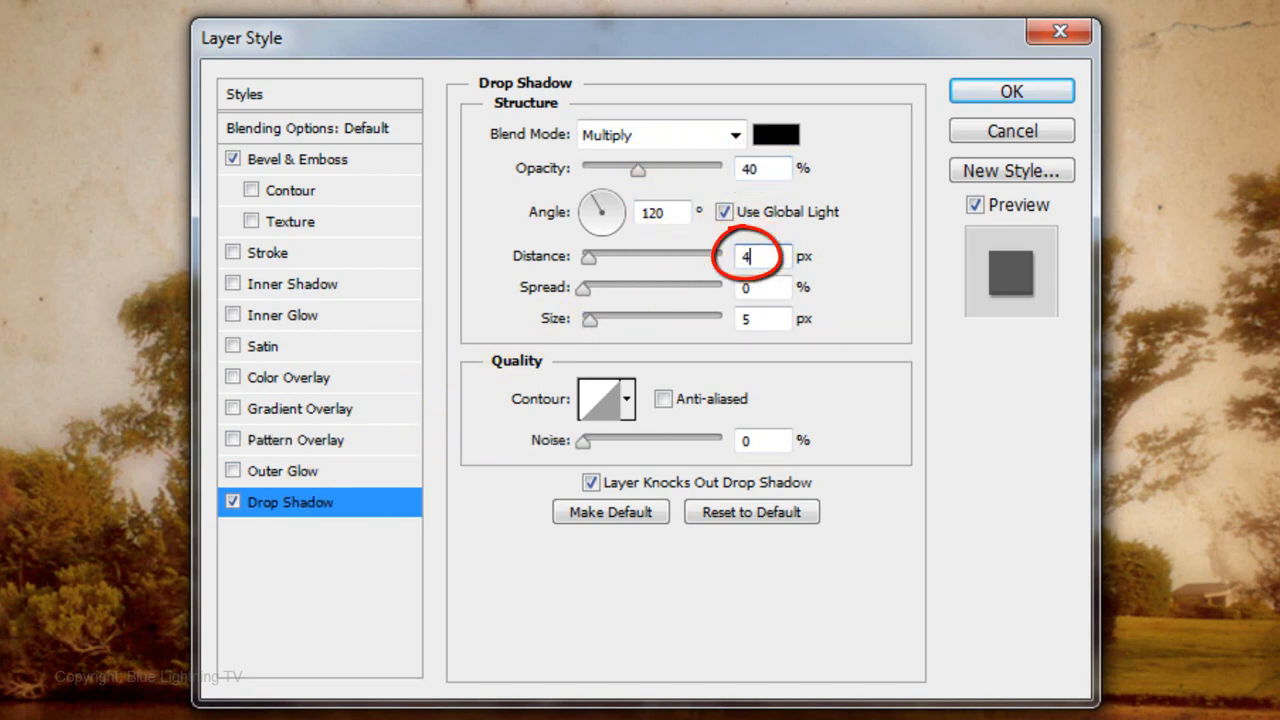
click(762, 318)
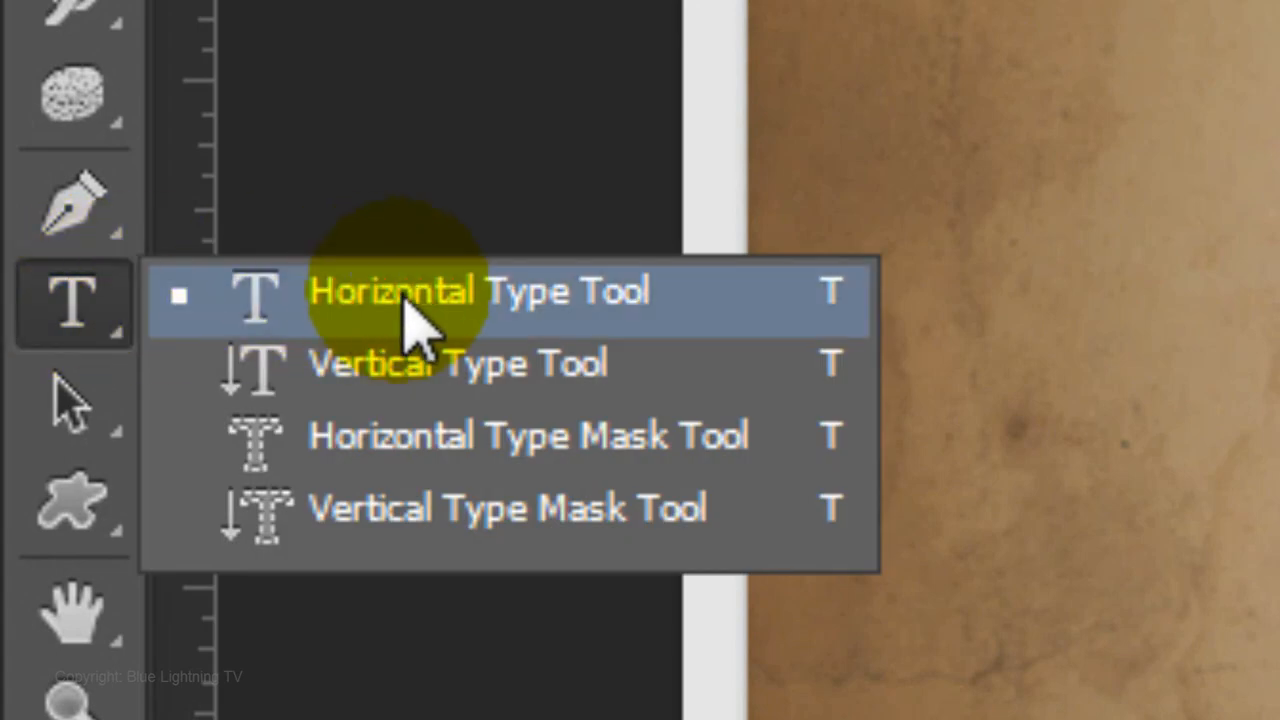
Choose the Horizontal Type Tool with the LittleLordFontleroy font at 57 pt
click(415, 291)
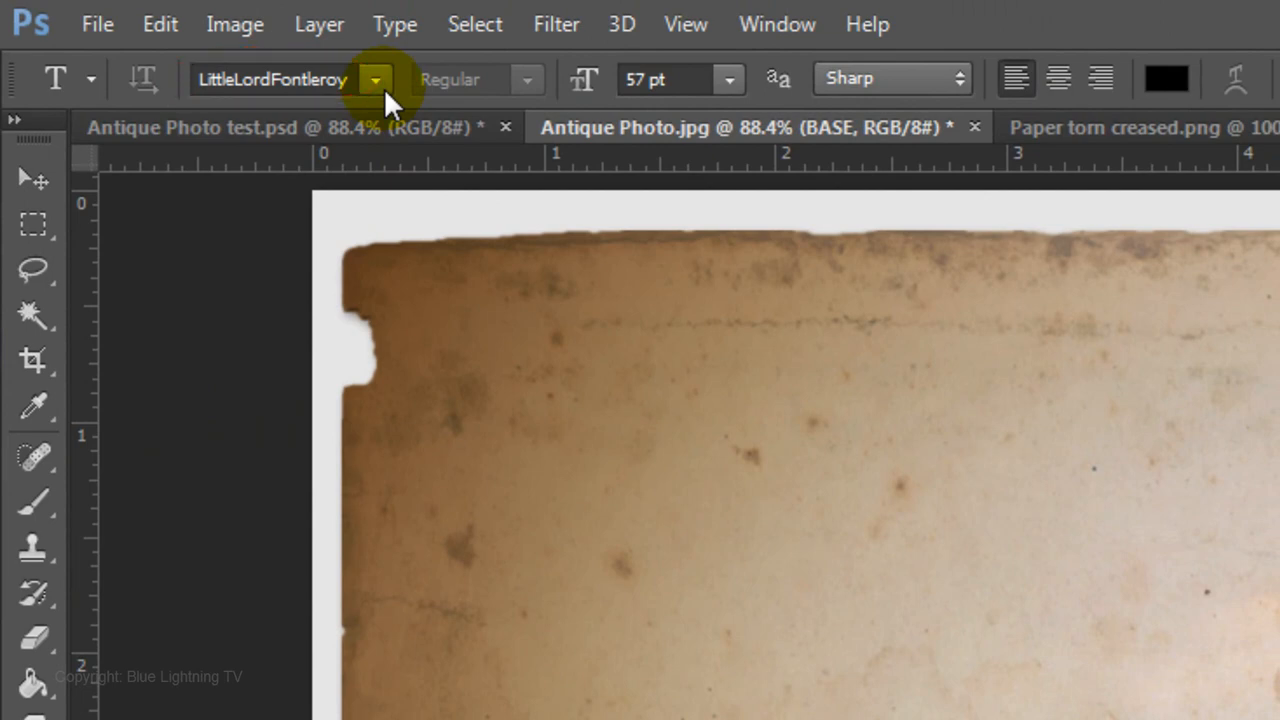
click(1021, 78)
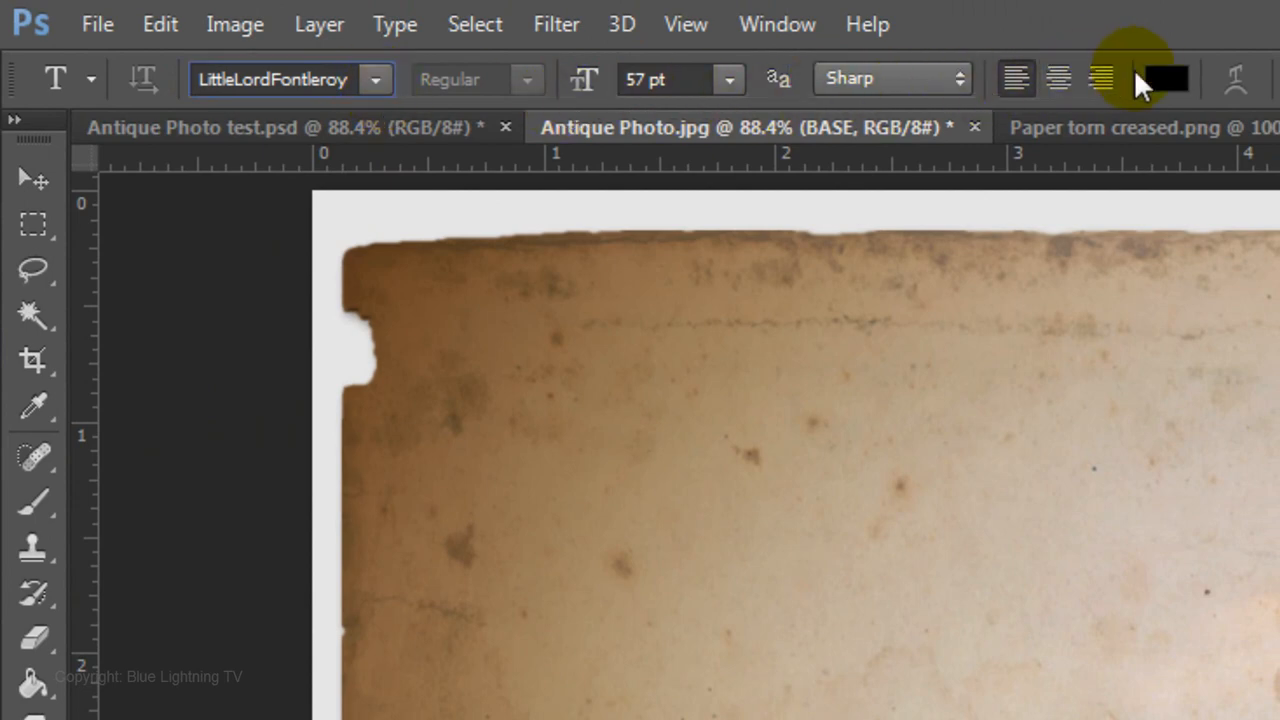
Set the caption text colour to light grey e5e5e5 for "Bayport, Long Island"
click(1171, 79)
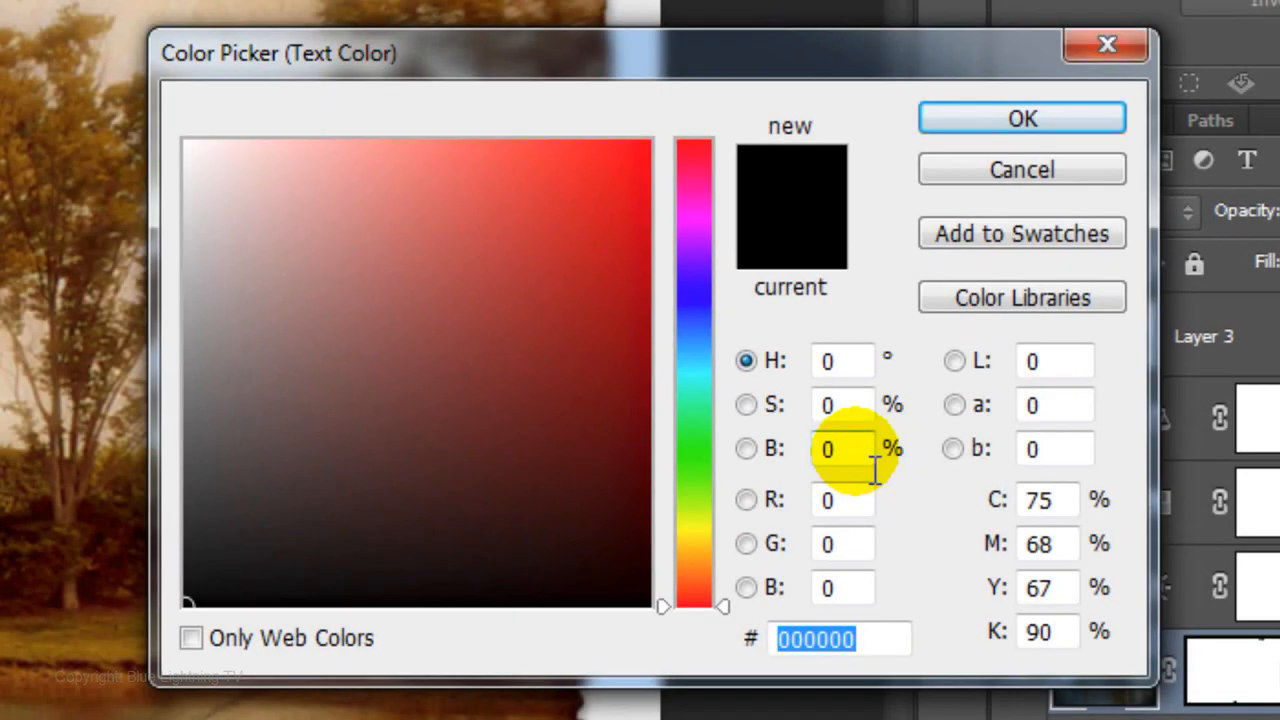
text(90)
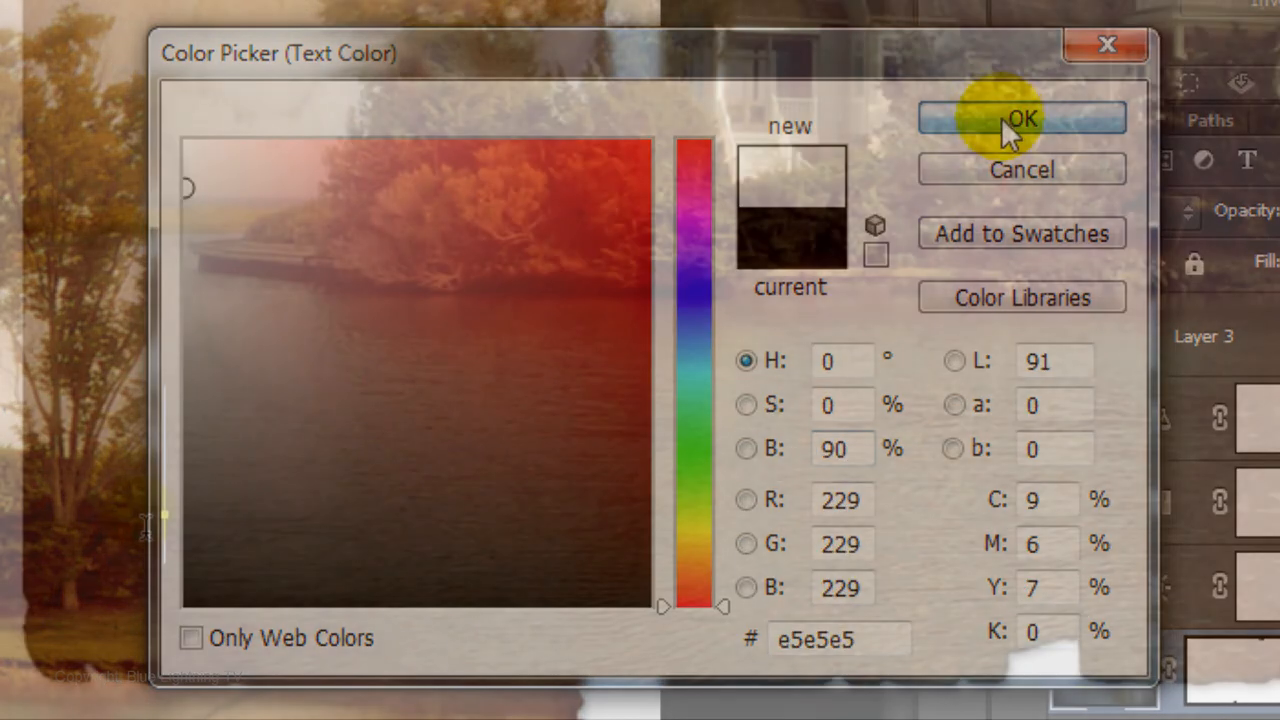
click(1021, 118)
text(Bayport, Long Island)
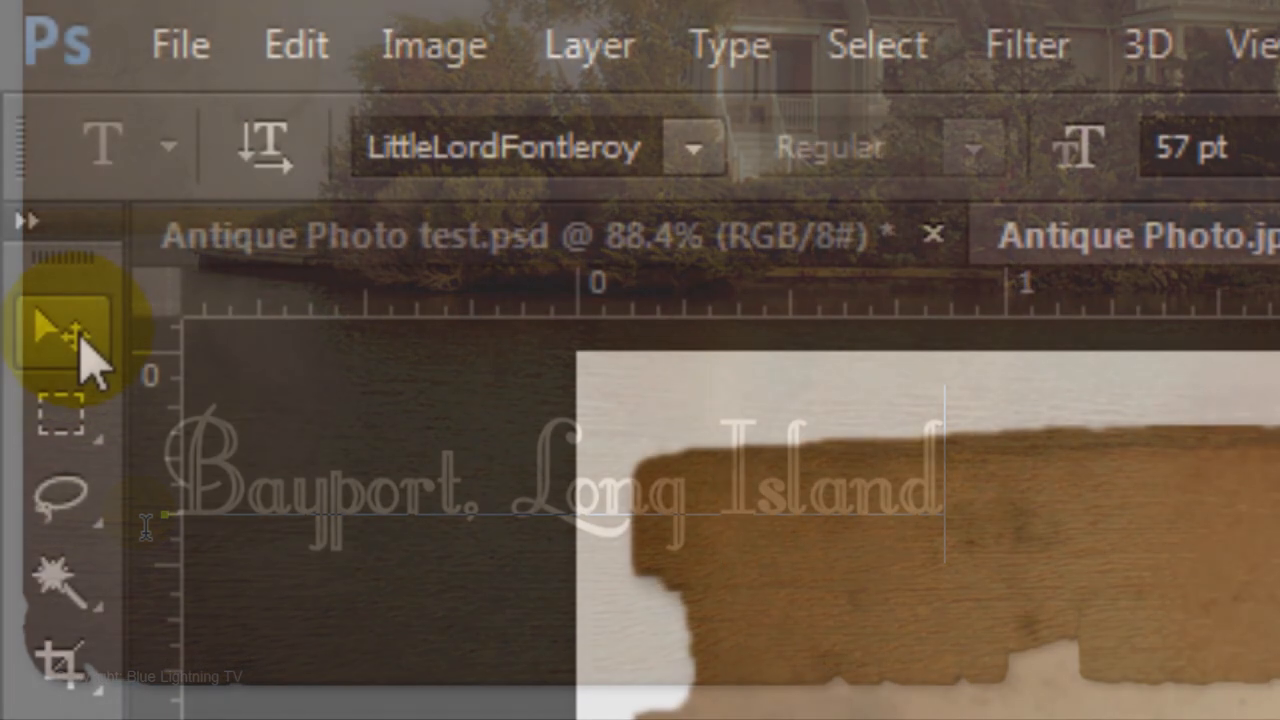
click(62, 330)
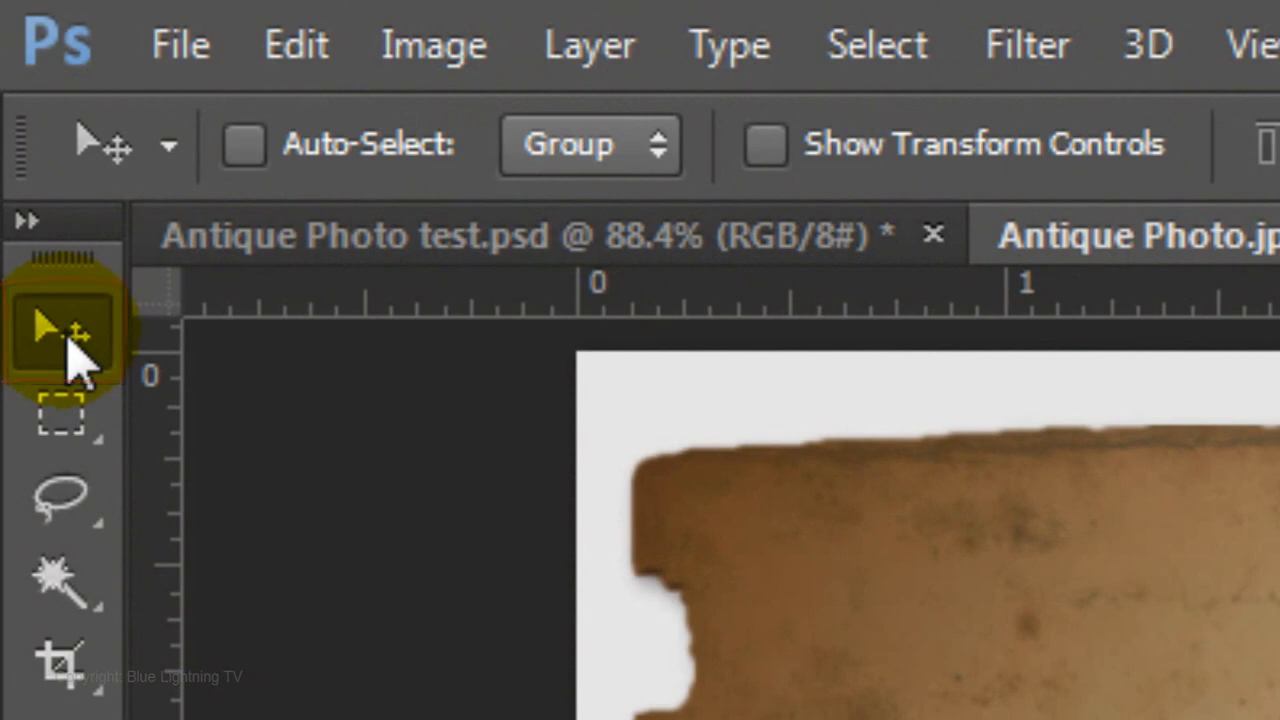